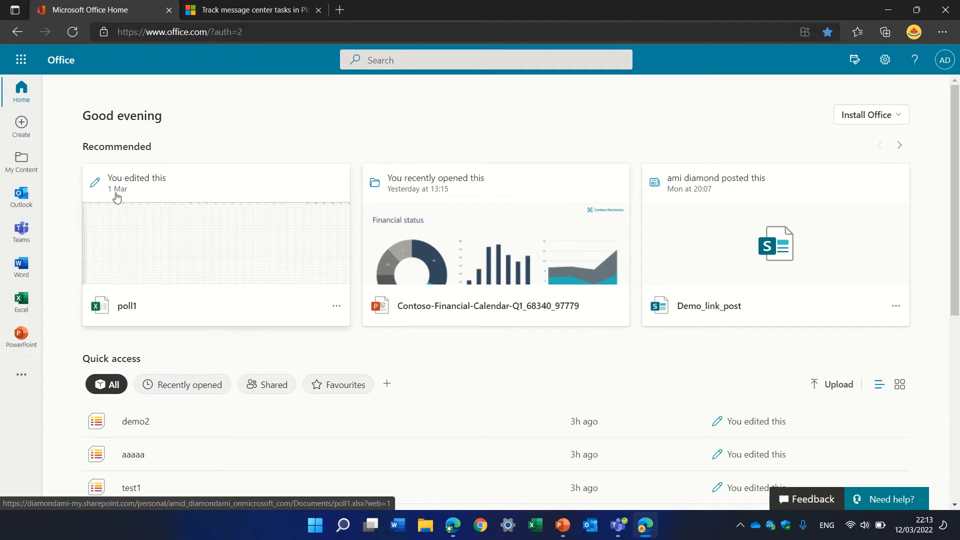
Step: Launch the Microsoft 365 admin center from the Office app launcher's Admin tile
{"action": "left_click", "coordinate": [21, 60]}
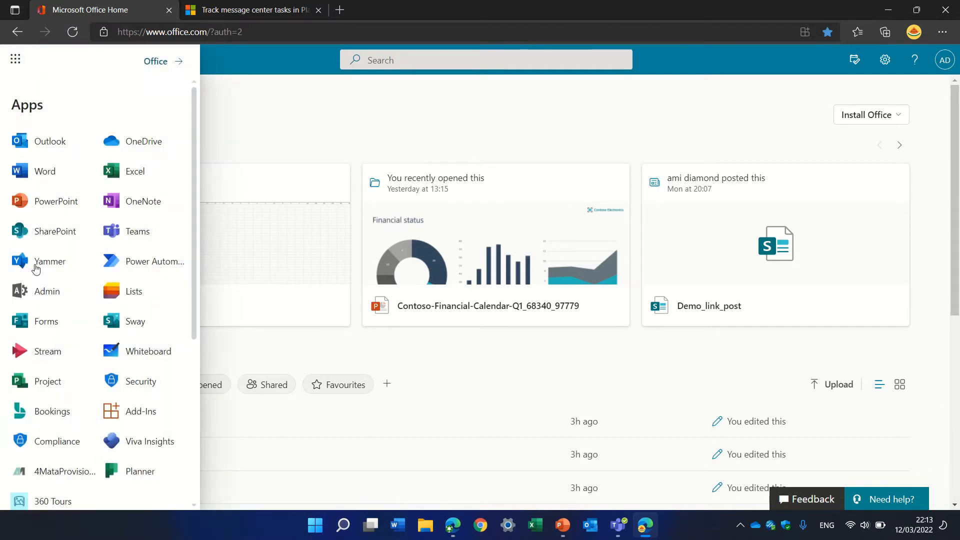
{"action": "left_click", "coordinate": [46, 291]}
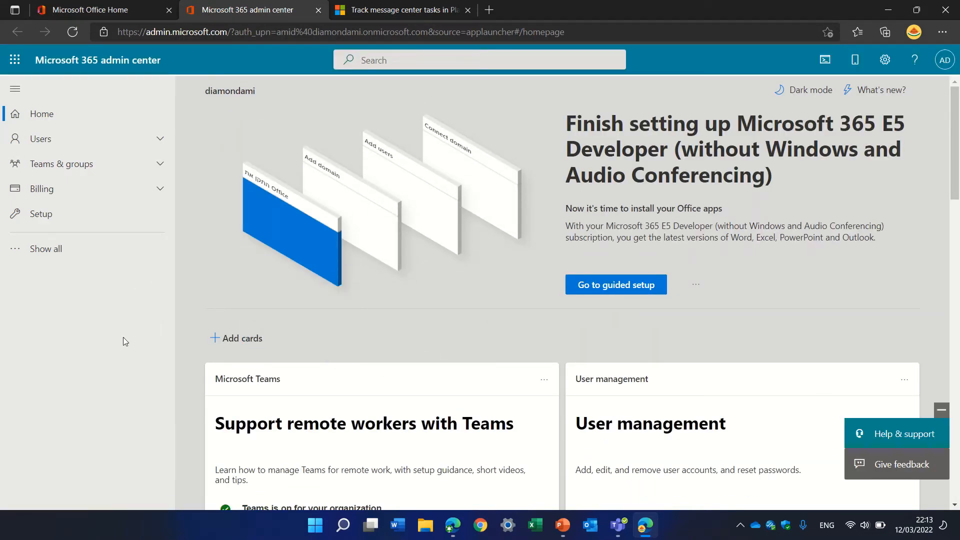
Step: Reach the Message center inbox via Show all > Health in the admin navigation
{"action": "left_click", "coordinate": [46, 248]}
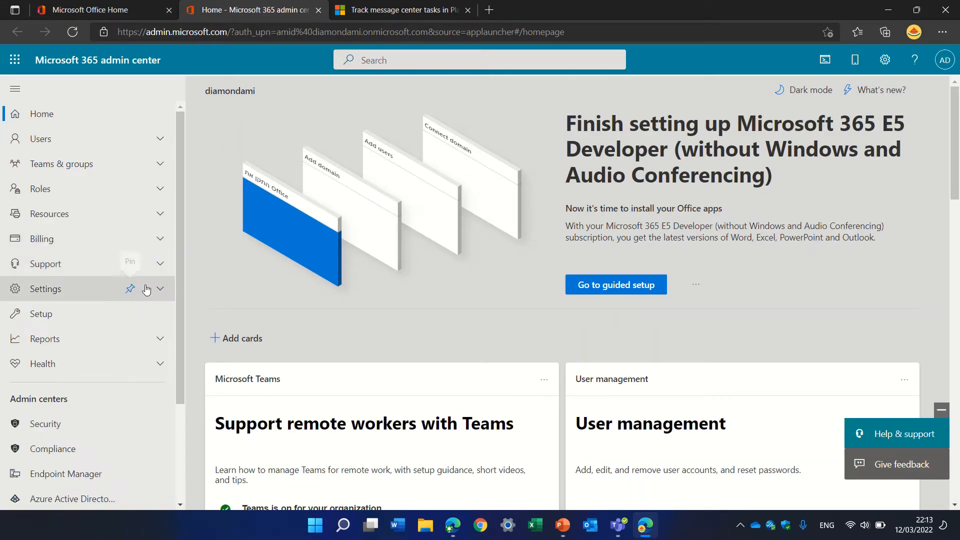
{"action": "left_click", "coordinate": [42, 363]}
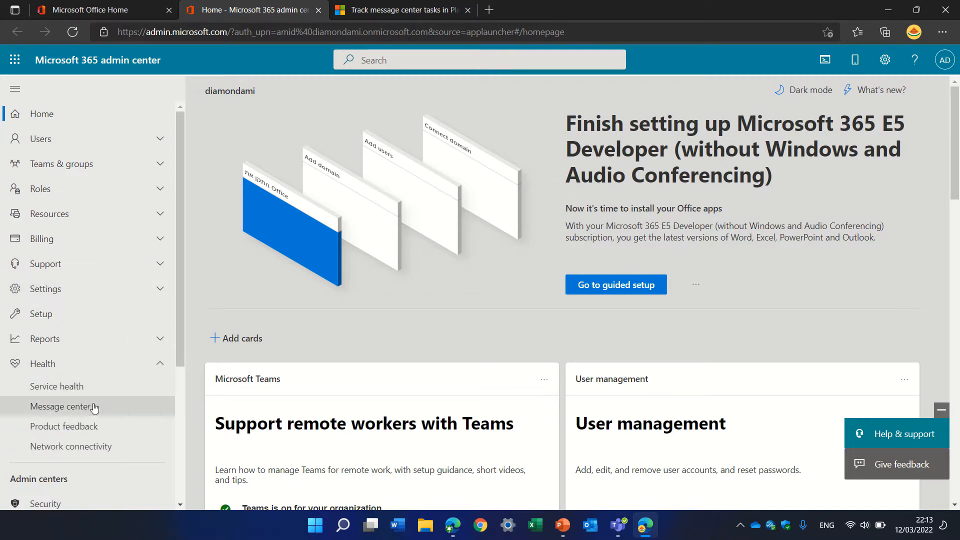
{"action": "left_click", "coordinate": [64, 406]}
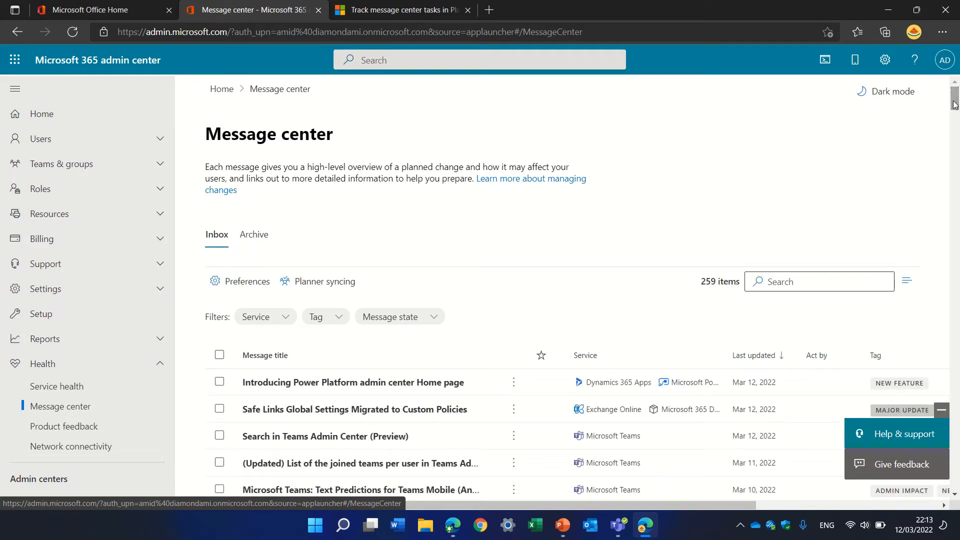
Step: Filter the Message center inbox to SharePoint Online service messages
{"action": "scroll", "scroll_direction": "down", "scroll_amount": 3}
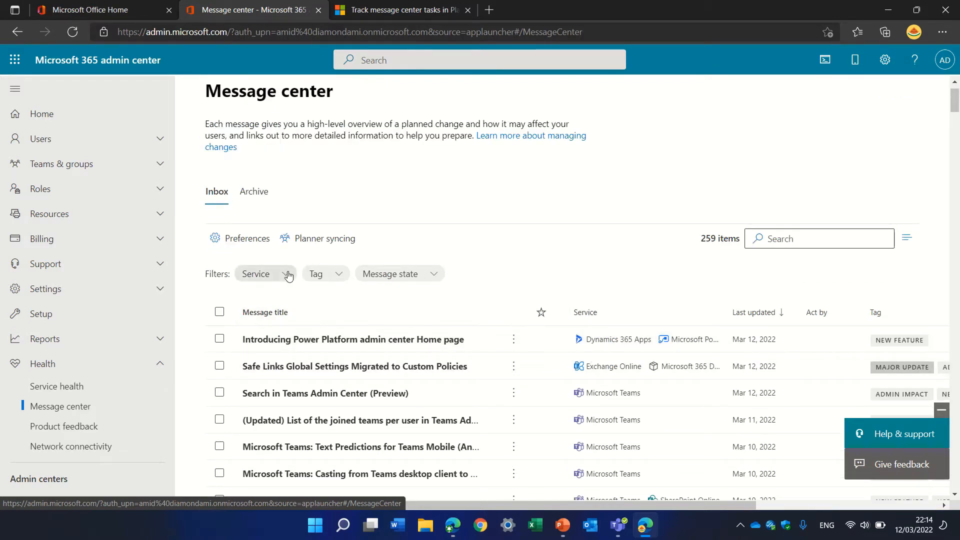
{"action": "left_click", "coordinate": [265, 274]}
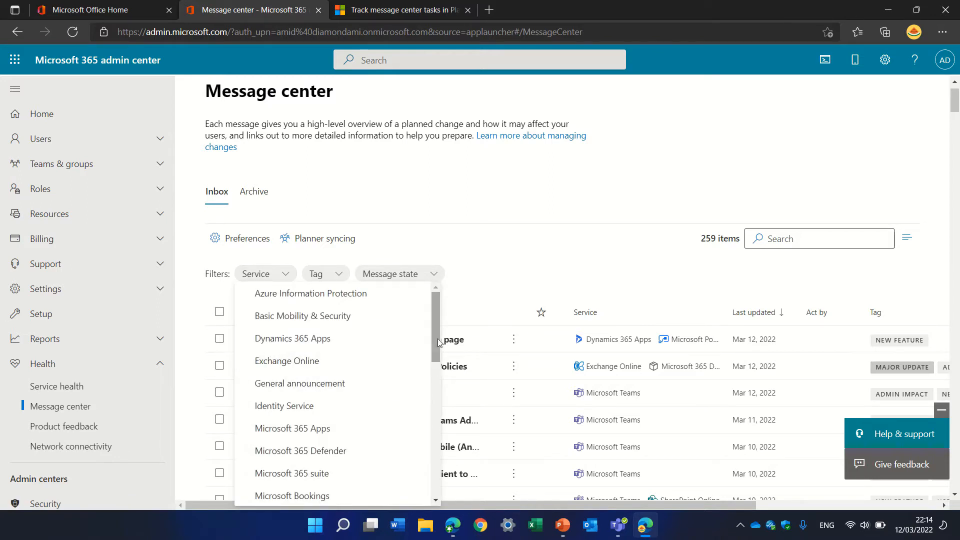
{"action": "scroll", "scroll_direction": "down", "scroll_amount": 3}
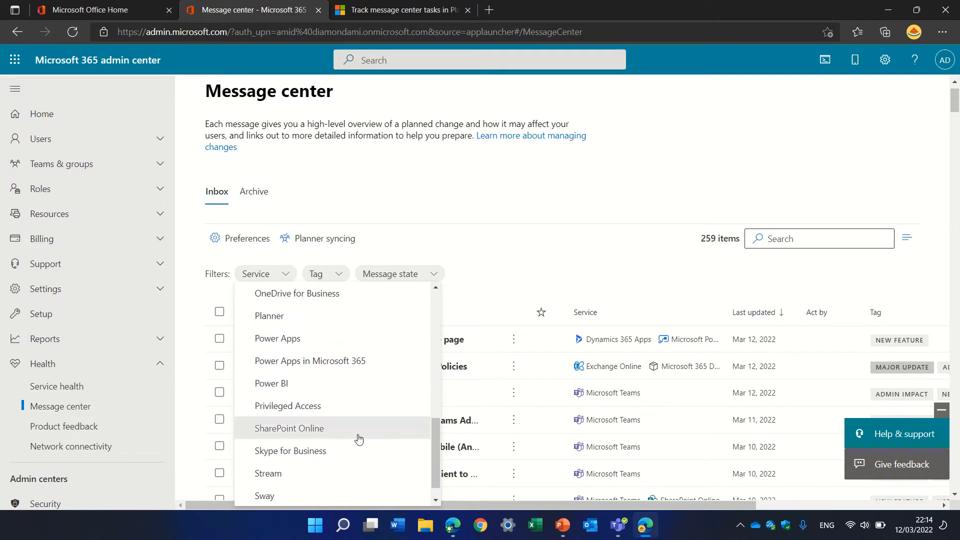
{"action": "left_click", "coordinate": [289, 428]}
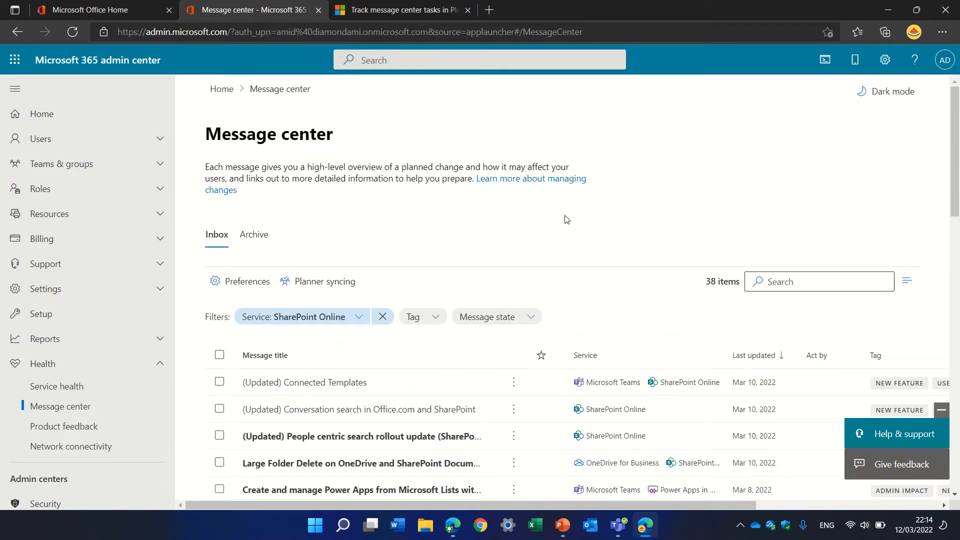
{"action": "mouse_move", "coordinate": [560, 440]}
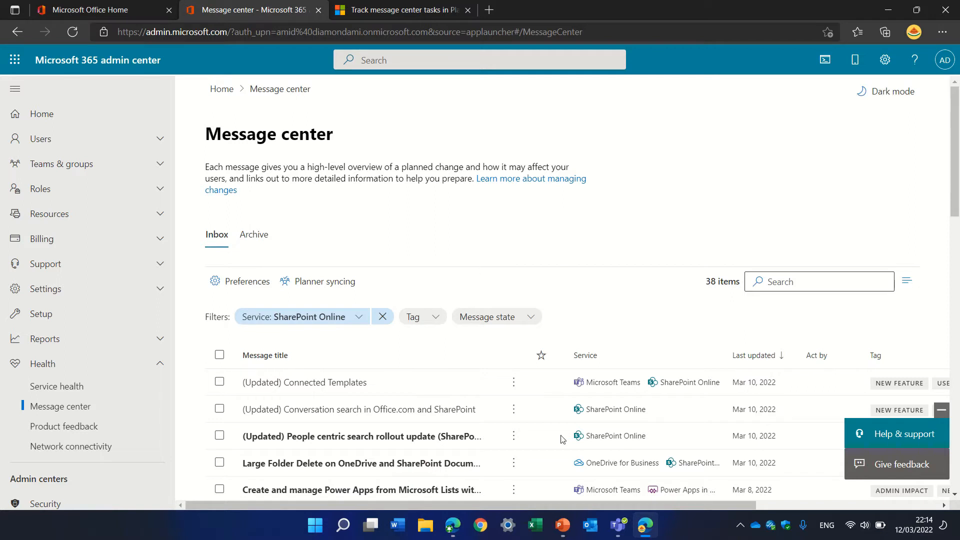
{"action": "mouse_move", "coordinate": [587, 409]}
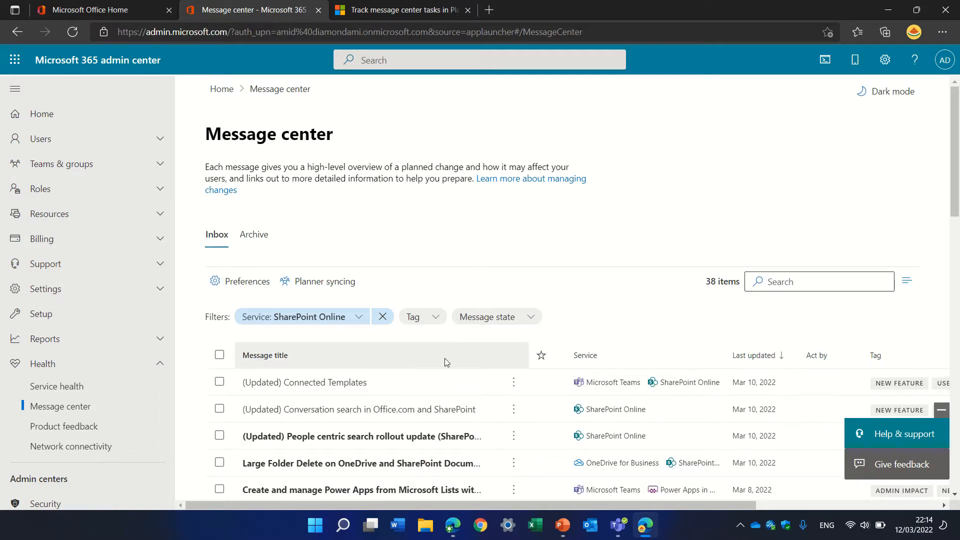
Step: Add the New feature tag filter, leaving 27 SharePoint Online messages
{"action": "left_click", "coordinate": [496, 316]}
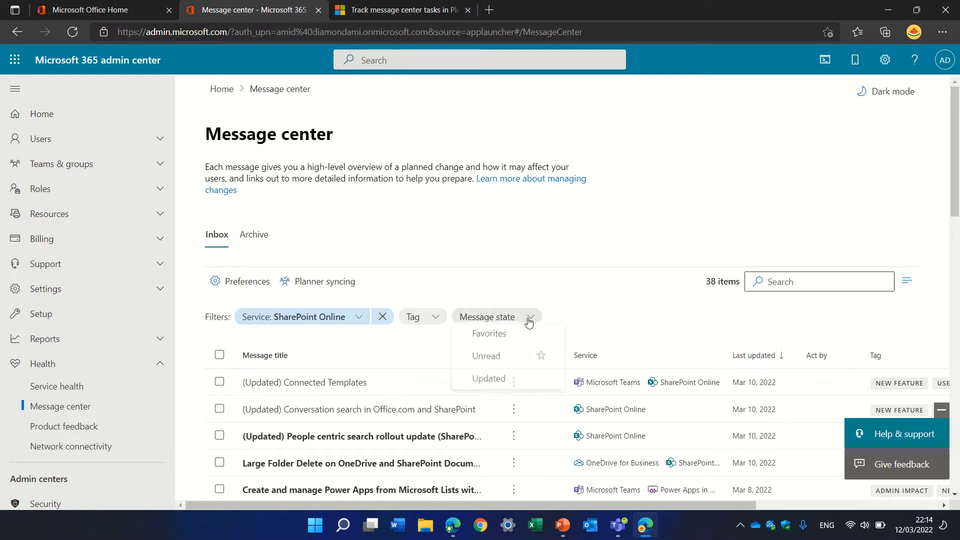
{"action": "mouse_move", "coordinate": [489, 381]}
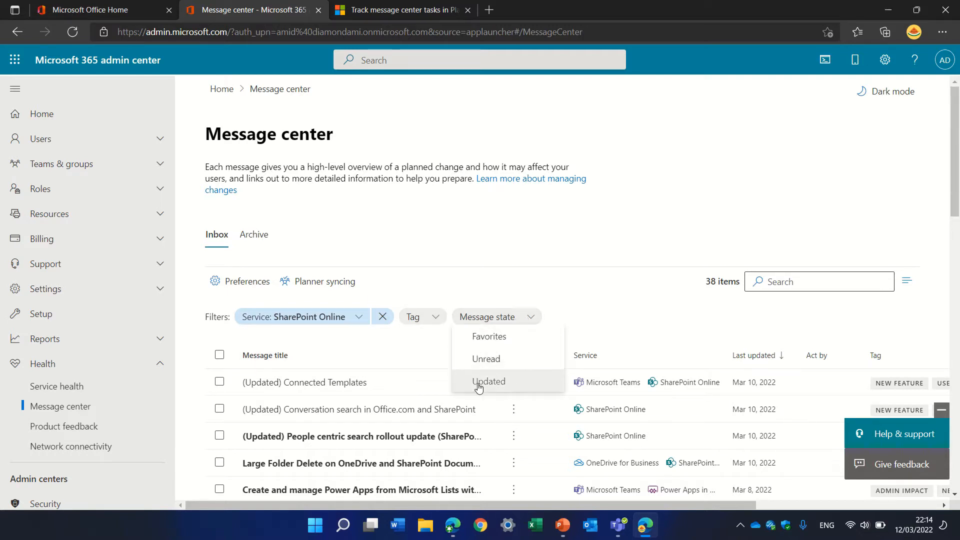
{"action": "left_click", "coordinate": [422, 317]}
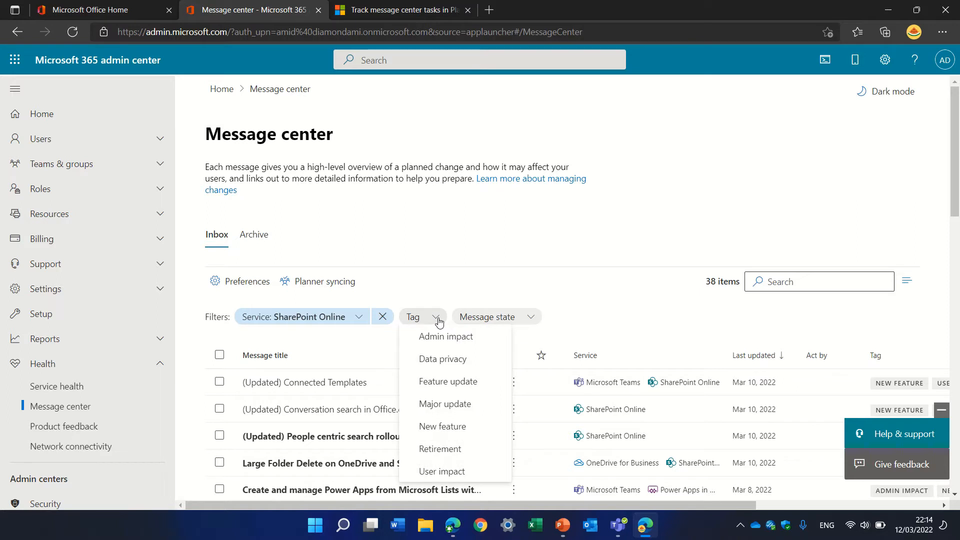
{"action": "mouse_move", "coordinate": [448, 381]}
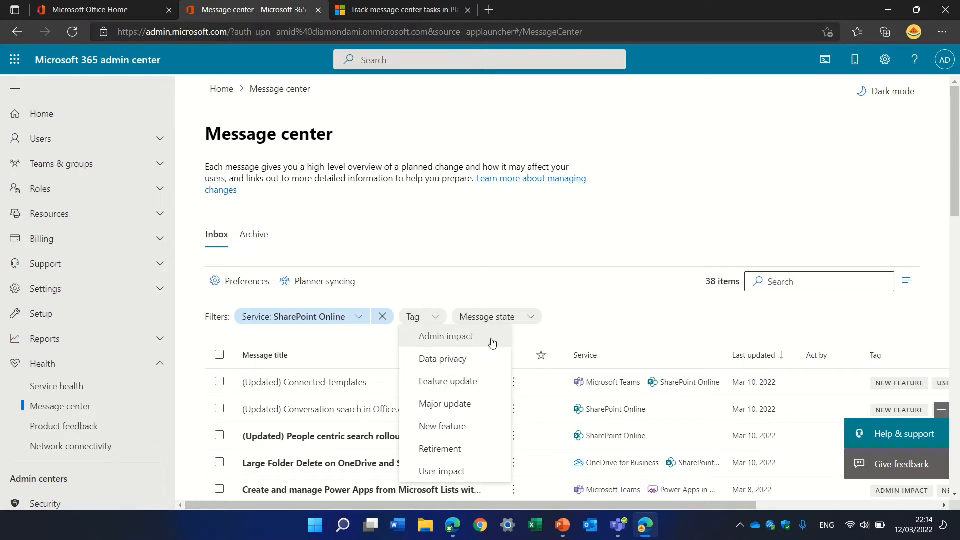
{"action": "mouse_move", "coordinate": [442, 426]}
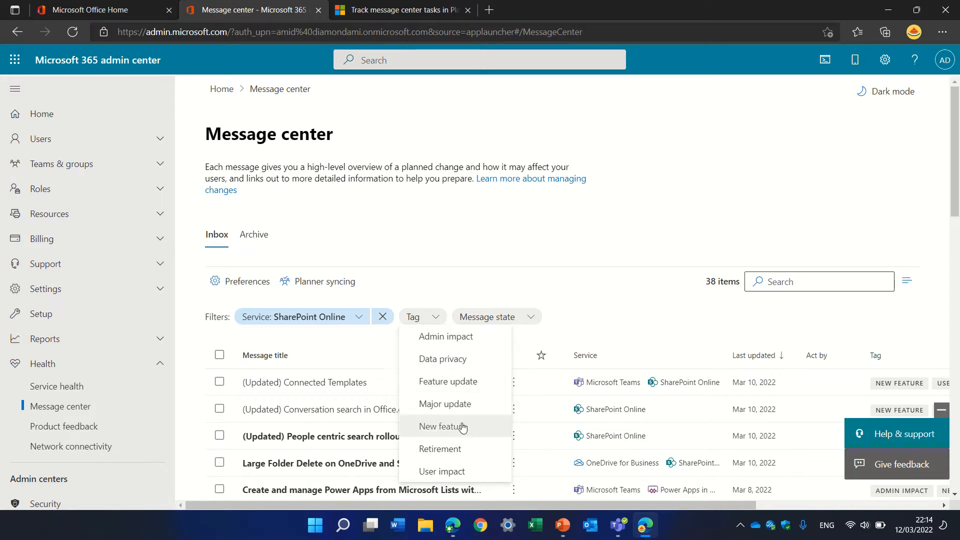
{"action": "left_click", "coordinate": [443, 426]}
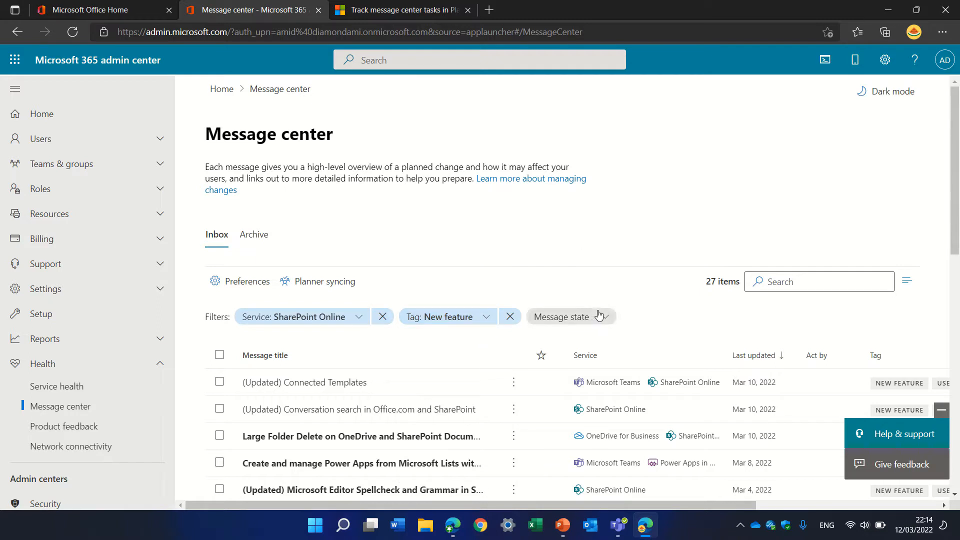
{"action": "mouse_move", "coordinate": [563, 276]}
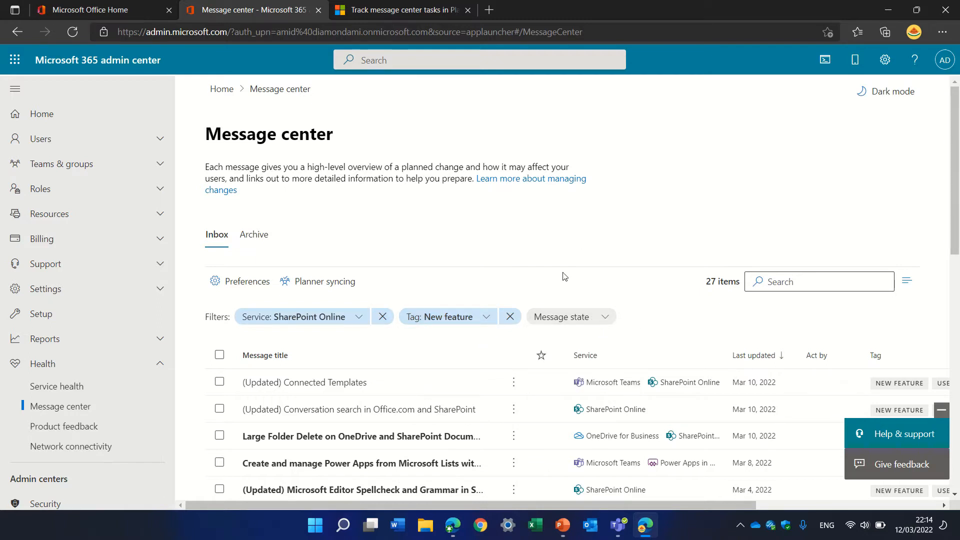
{"action": "mouse_move", "coordinate": [551, 213]}
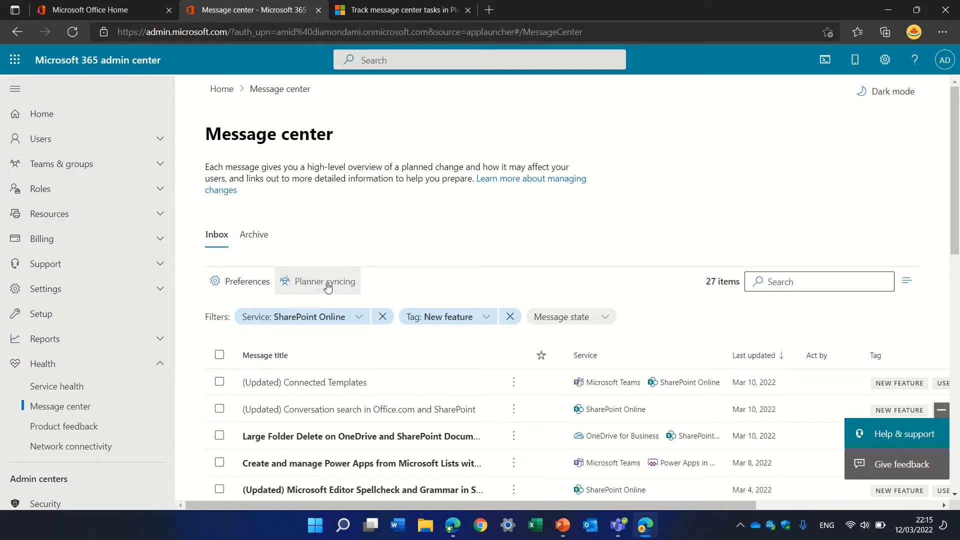
Step: Start the Planner syncing setup wizard from the Message center
{"action": "left_click", "coordinate": [325, 281]}
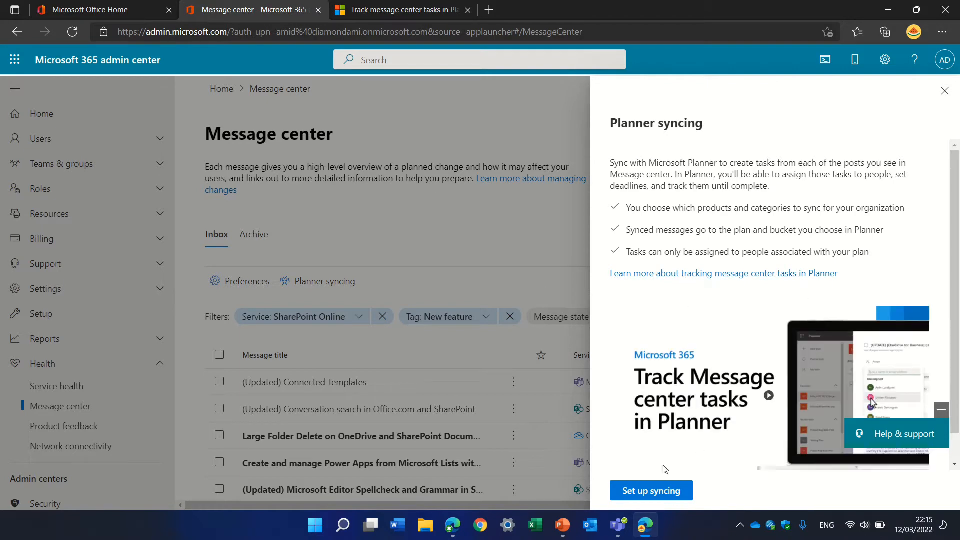
{"action": "left_click", "coordinate": [945, 91]}
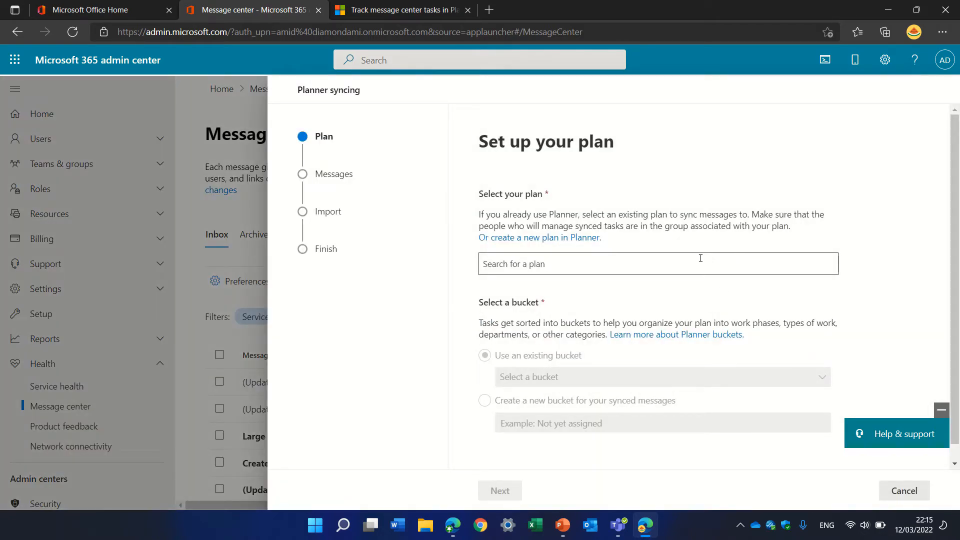
Step: Choose the HR plan as the sync destination from the suggested plans
{"action": "left_click", "coordinate": [657, 264]}
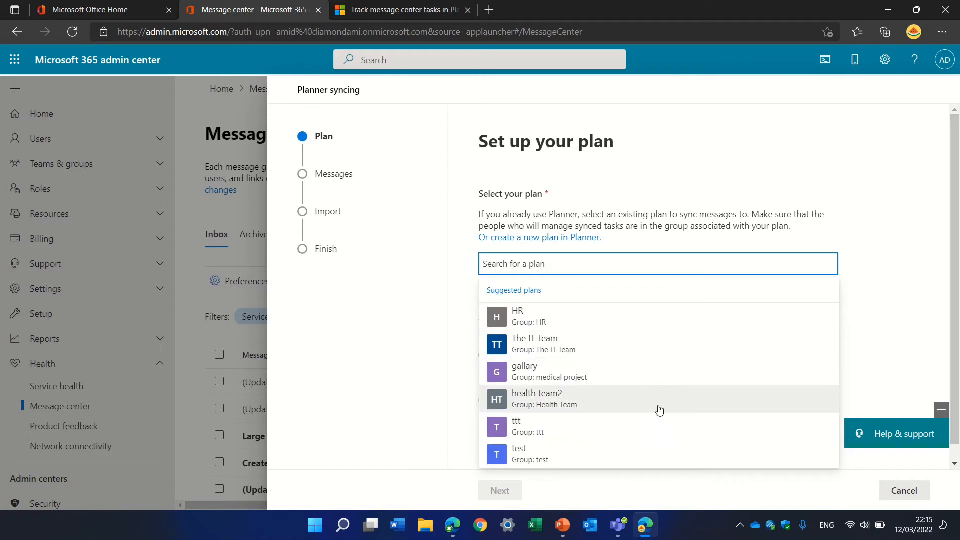
{"action": "mouse_move", "coordinate": [821, 248]}
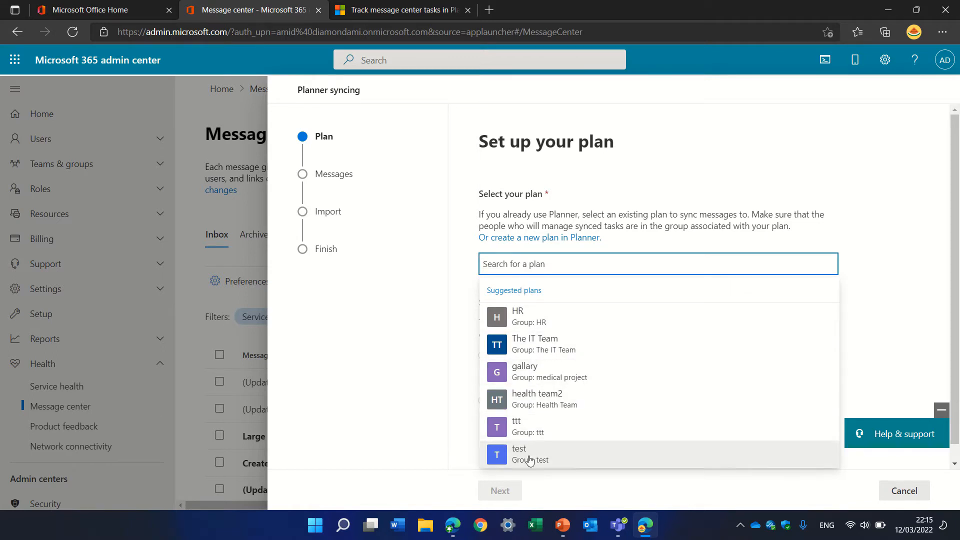
{"action": "mouse_move", "coordinate": [666, 316]}
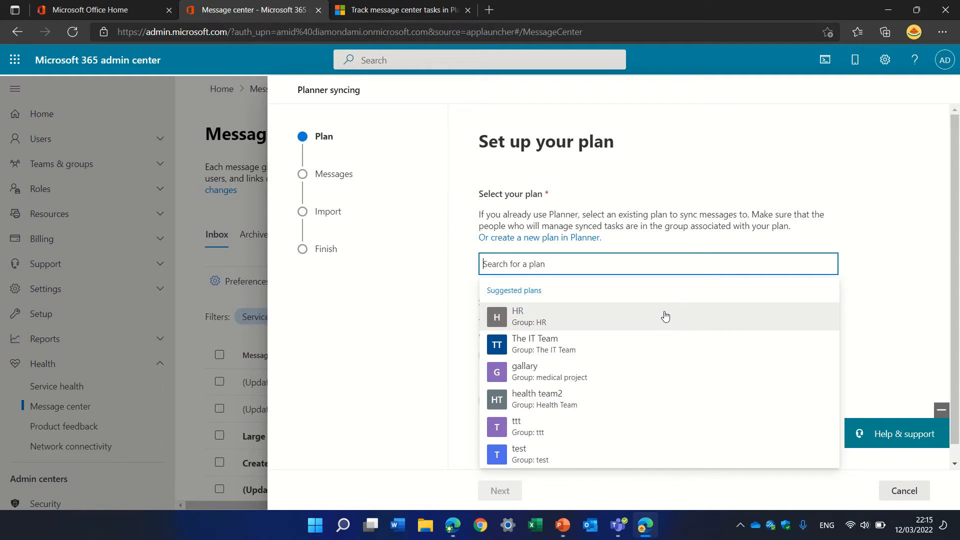
{"action": "left_click", "coordinate": [518, 316]}
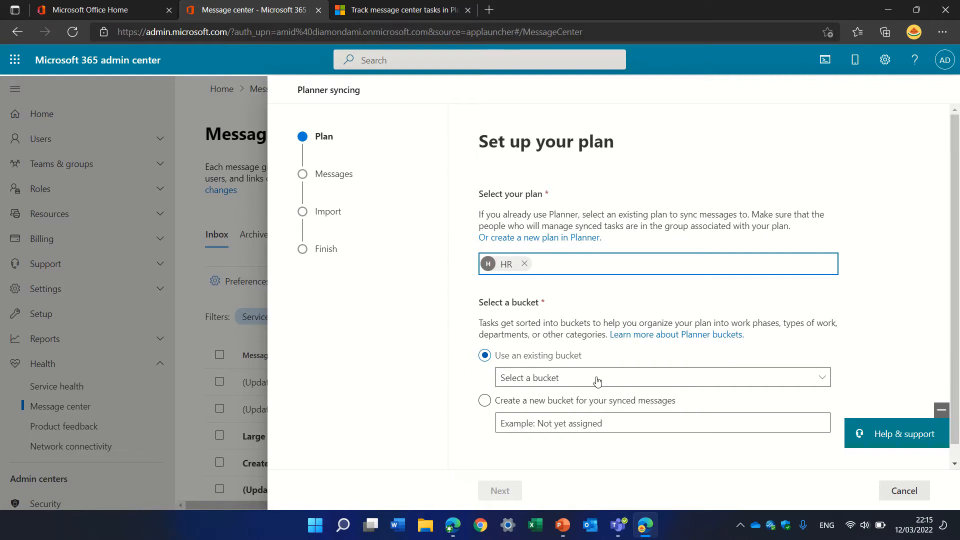
{"action": "mouse_move", "coordinate": [590, 380]}
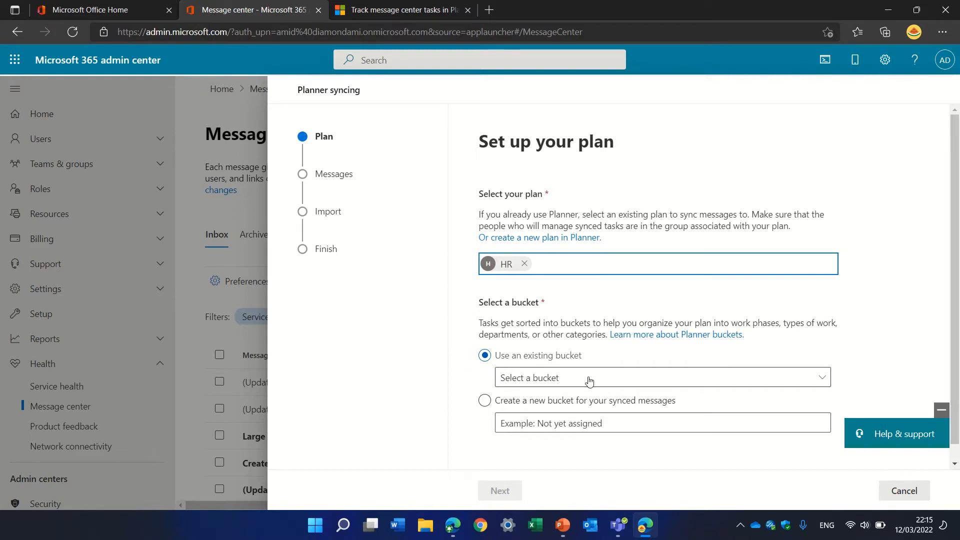
Step: Create a new bucket for synced messages named 'Not yet Assigned'
{"action": "left_click", "coordinate": [662, 377]}
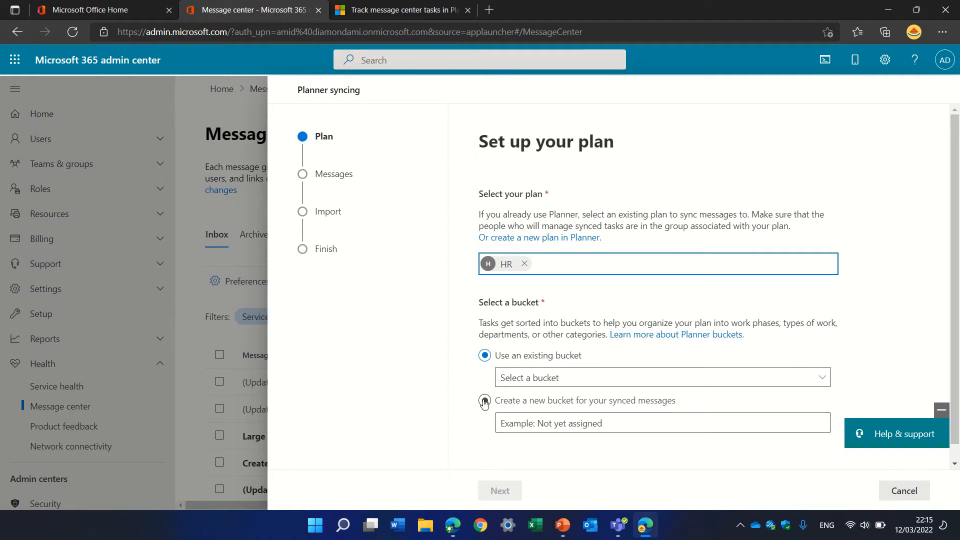
{"action": "left_click", "coordinate": [485, 401]}
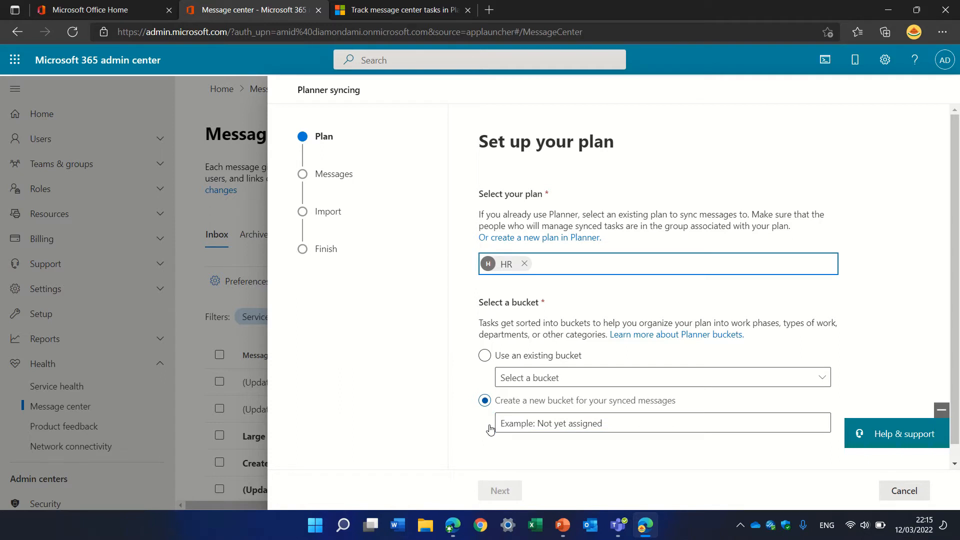
{"action": "left_click", "coordinate": [663, 423]}
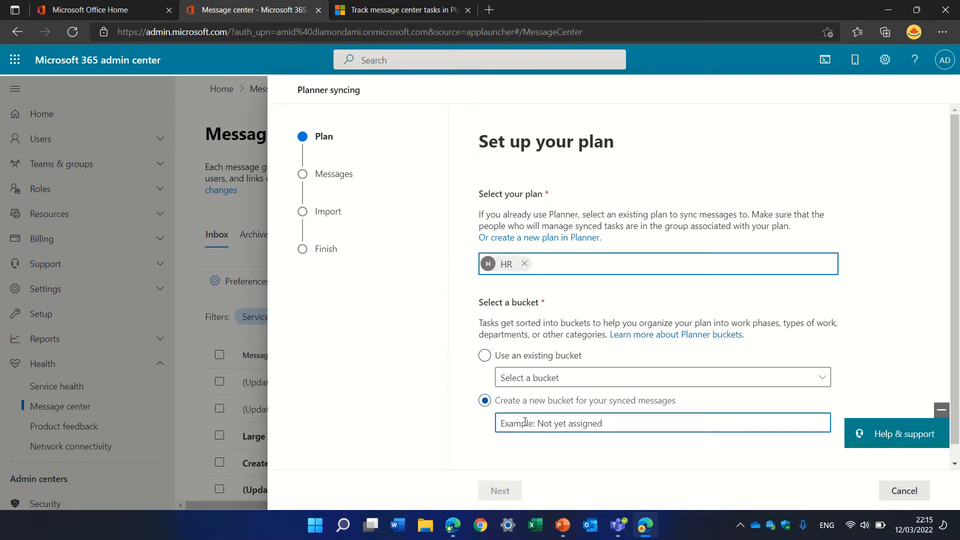
{"action": "type", "text": "Noy"}
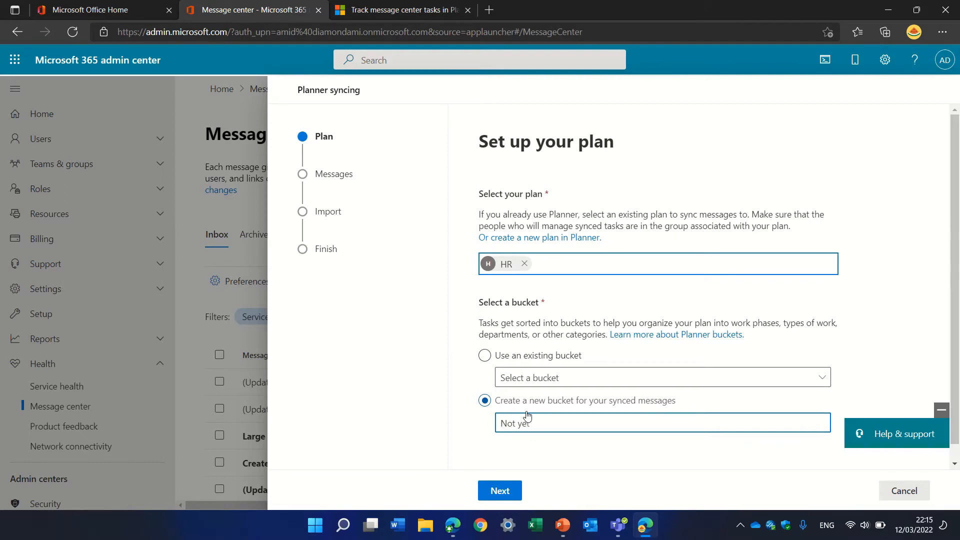
{"action": "type", "text": "Assigned"}
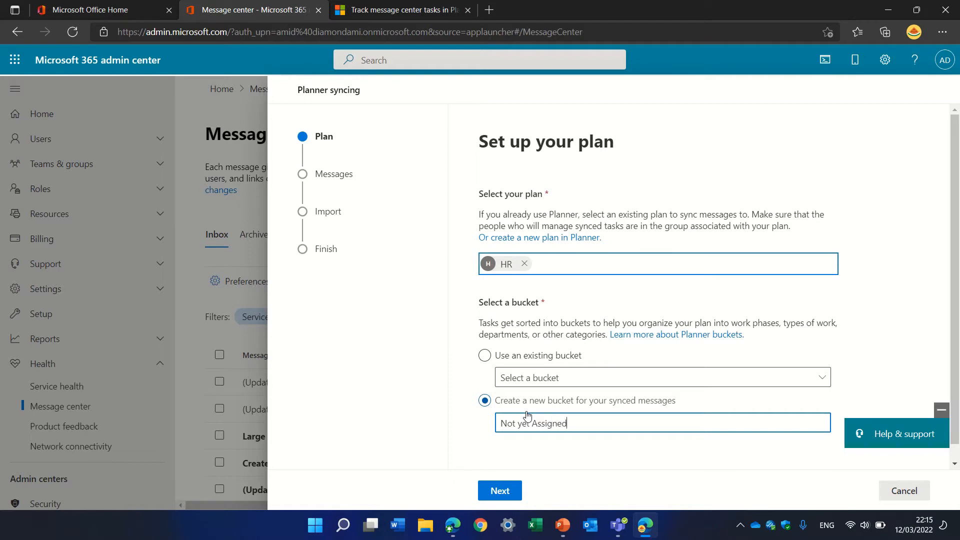
Step: On the Messages step, deselect the first services plus Microsoft Intune and Power Automate
{"action": "left_click", "coordinate": [499, 490]}
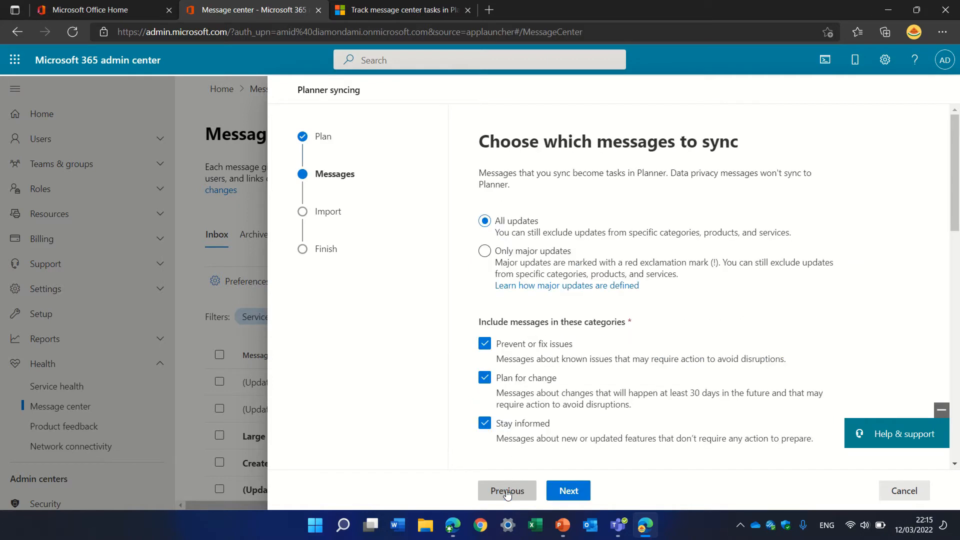
{"action": "mouse_move", "coordinate": [819, 231]}
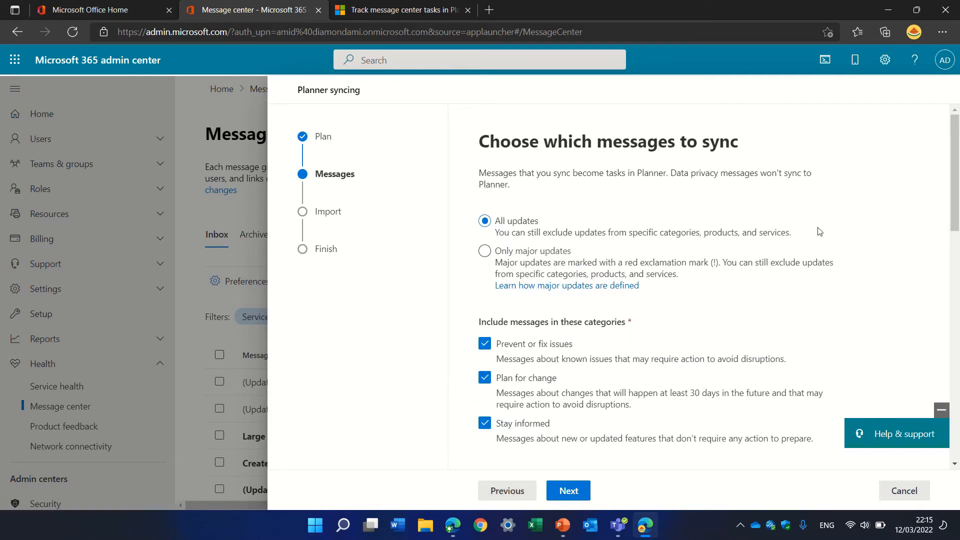
{"action": "mouse_move", "coordinate": [866, 243]}
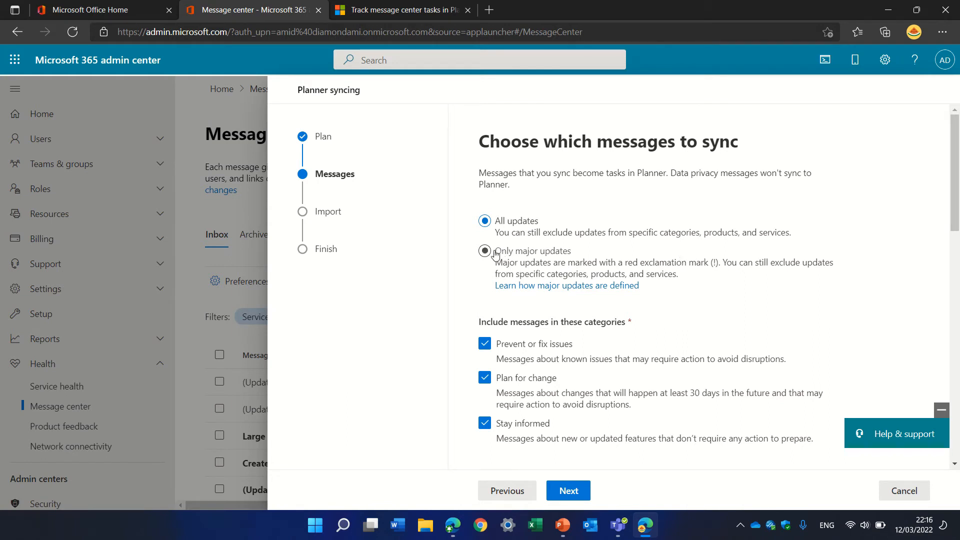
{"action": "scroll", "scroll_direction": "down", "scroll_amount": 3}
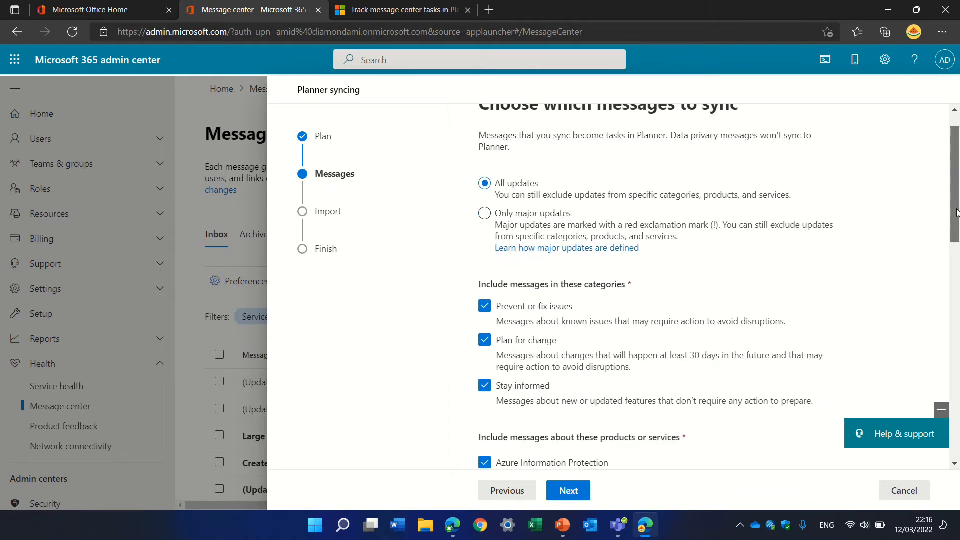
{"action": "scroll", "scroll_direction": "down", "scroll_amount": 3}
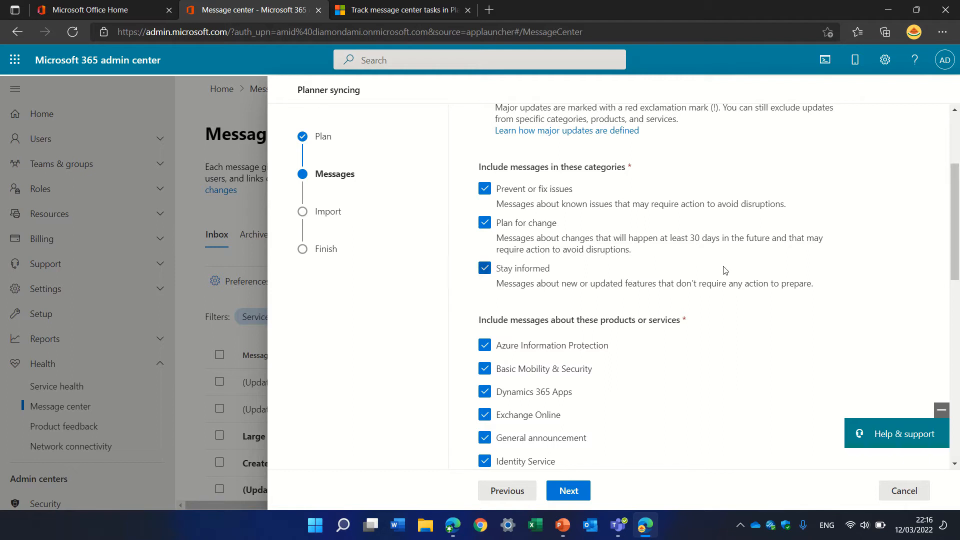
{"action": "scroll", "scroll_direction": "down", "scroll_amount": 3}
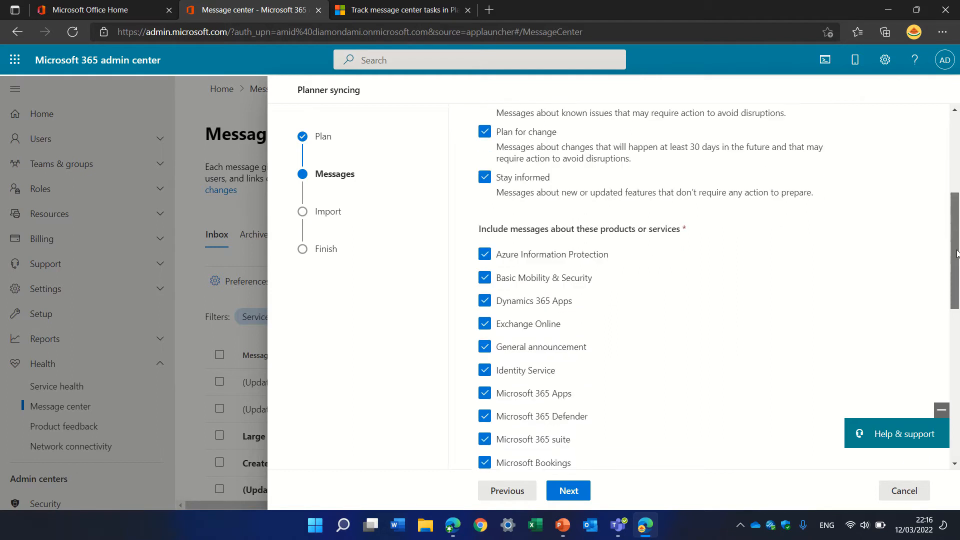
{"action": "scroll", "scroll_direction": "down", "scroll_amount": 3}
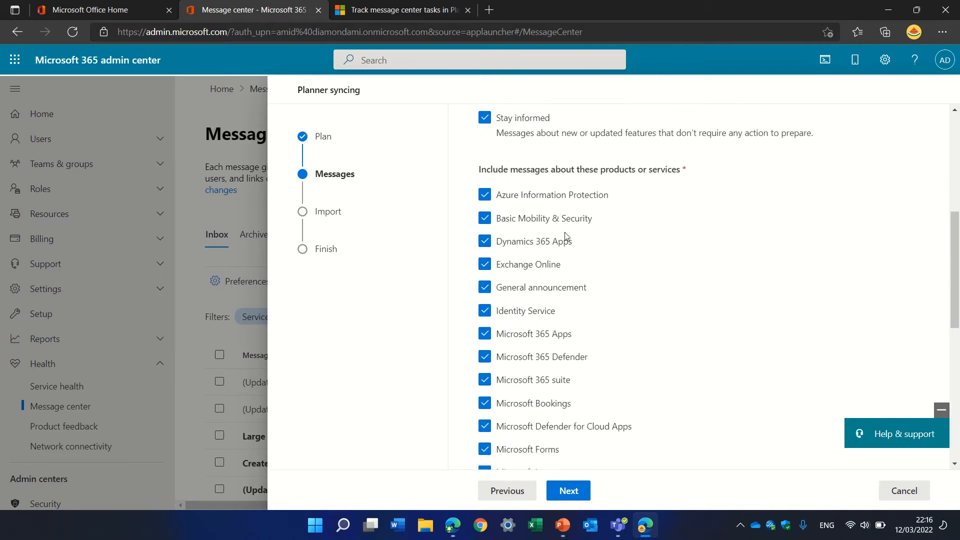
{"action": "left_click", "coordinate": [485, 195]}
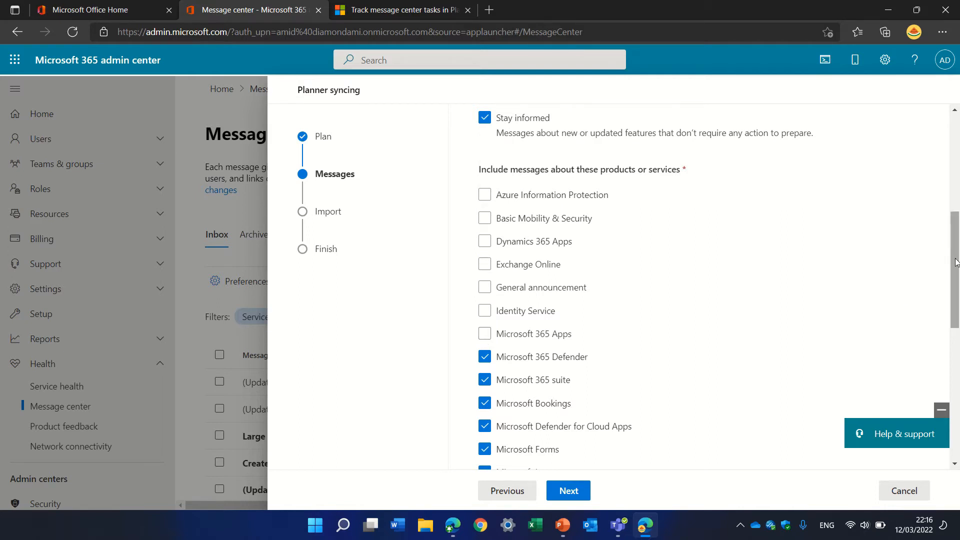
{"action": "scroll", "scroll_direction": "down", "scroll_amount": 3}
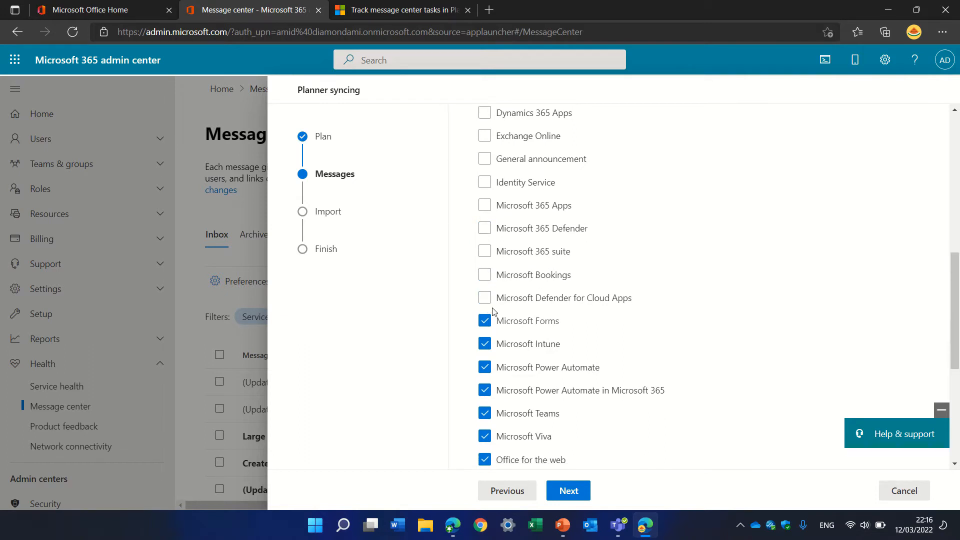
{"action": "left_click", "coordinate": [485, 344]}
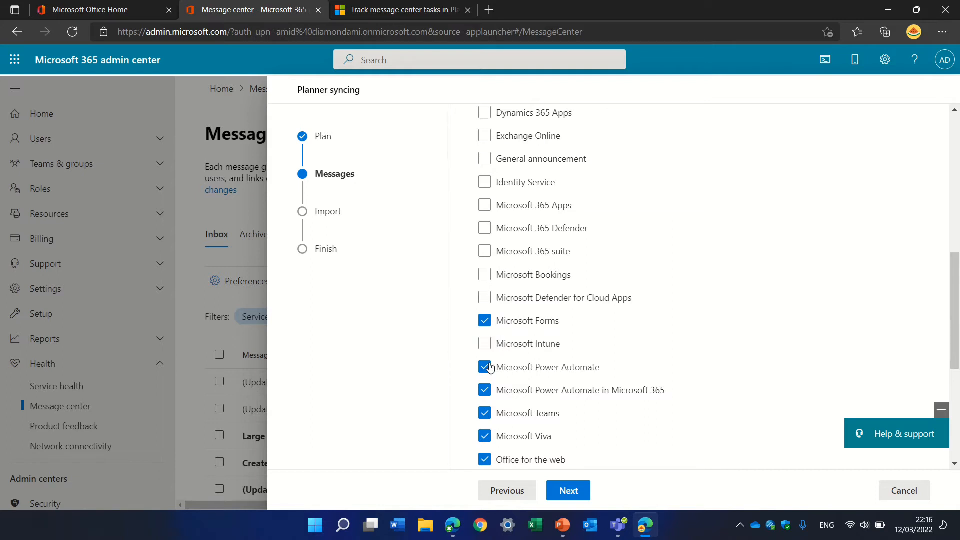
{"action": "left_click", "coordinate": [484, 366]}
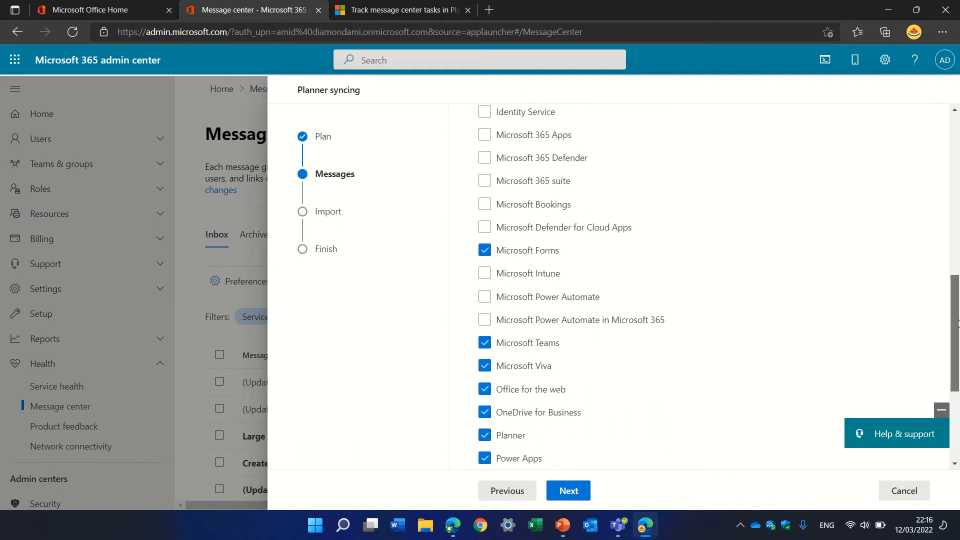
Step: Deselect Office for the web, Power Apps, Power BI, Privileged Access and the remaining services
{"action": "scroll", "scroll_direction": "down", "scroll_amount": 3}
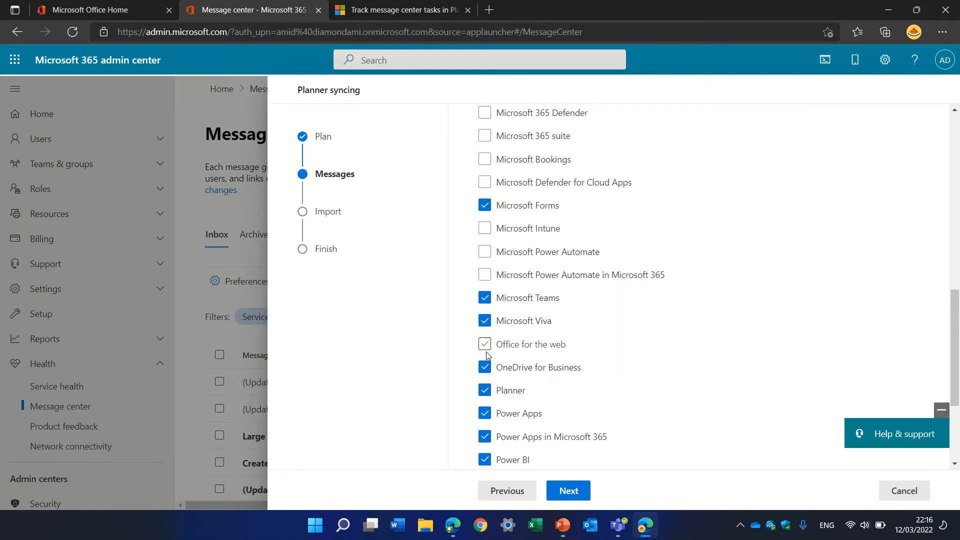
{"action": "left_click", "coordinate": [484, 343]}
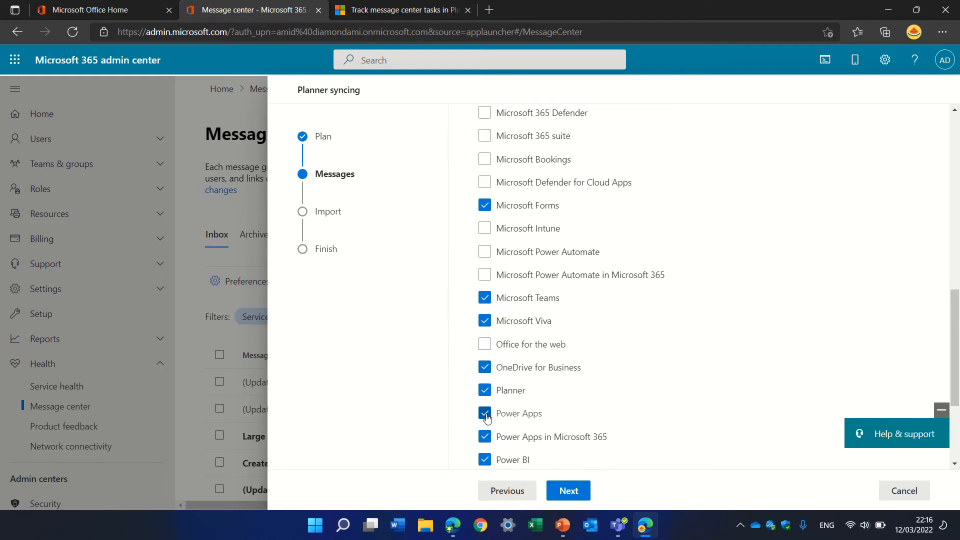
{"action": "left_click", "coordinate": [485, 413]}
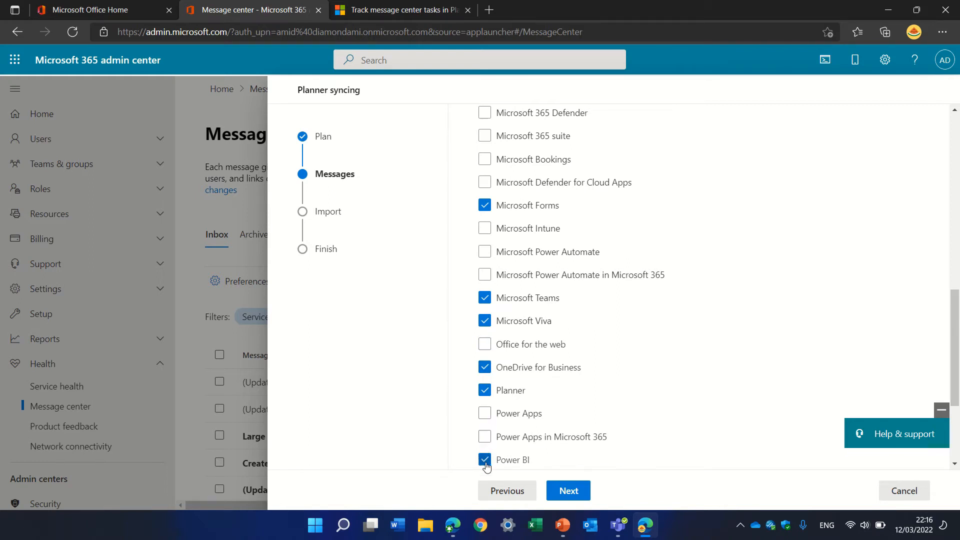
{"action": "left_click", "coordinate": [485, 460]}
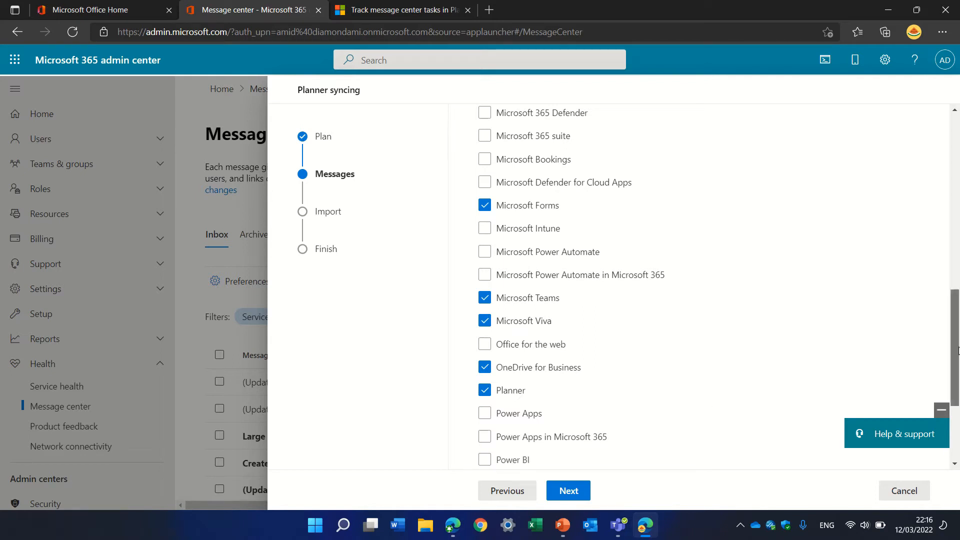
{"action": "scroll", "scroll_direction": "down", "scroll_amount": 3}
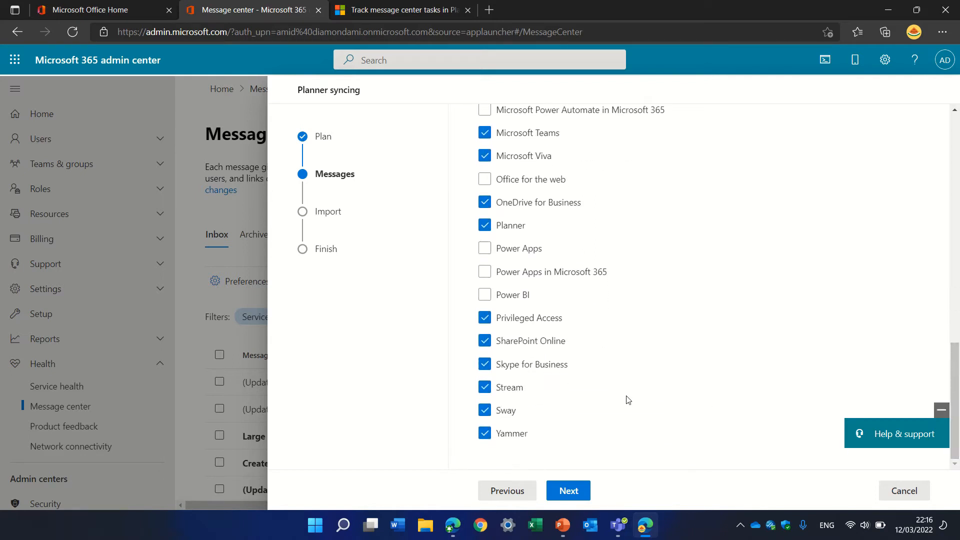
{"action": "left_click", "coordinate": [485, 410]}
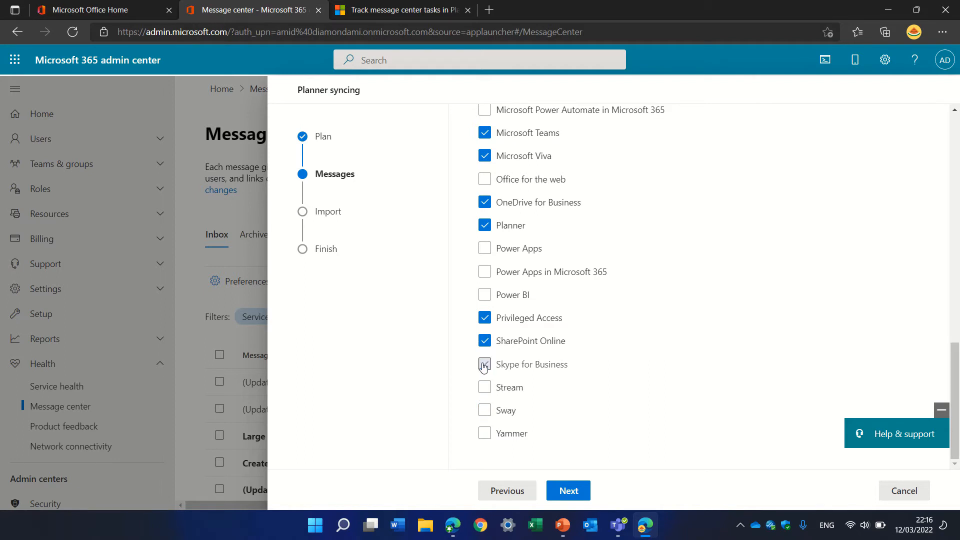
{"action": "left_click", "coordinate": [485, 319]}
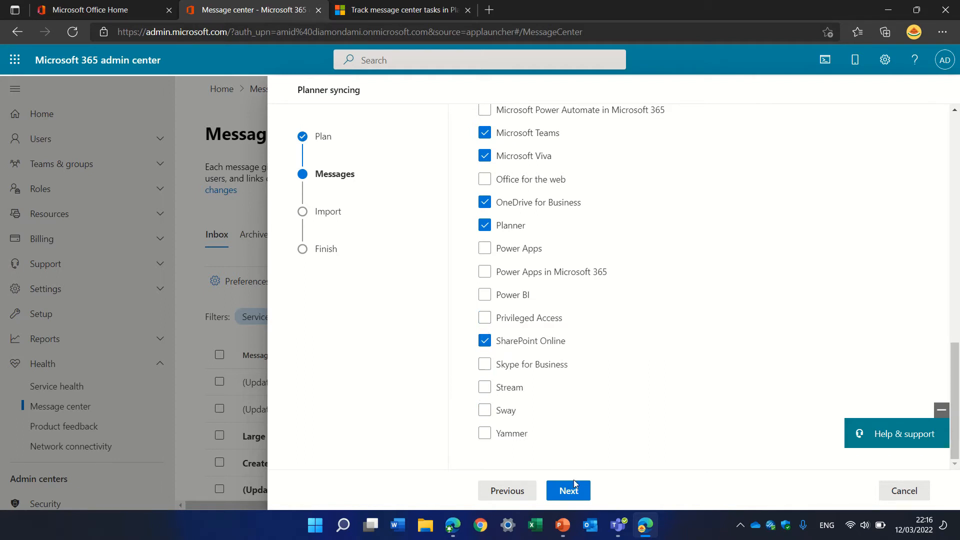
Step: Import current messages from the past 7 days and continue to the review summary
{"action": "left_click", "coordinate": [568, 491]}
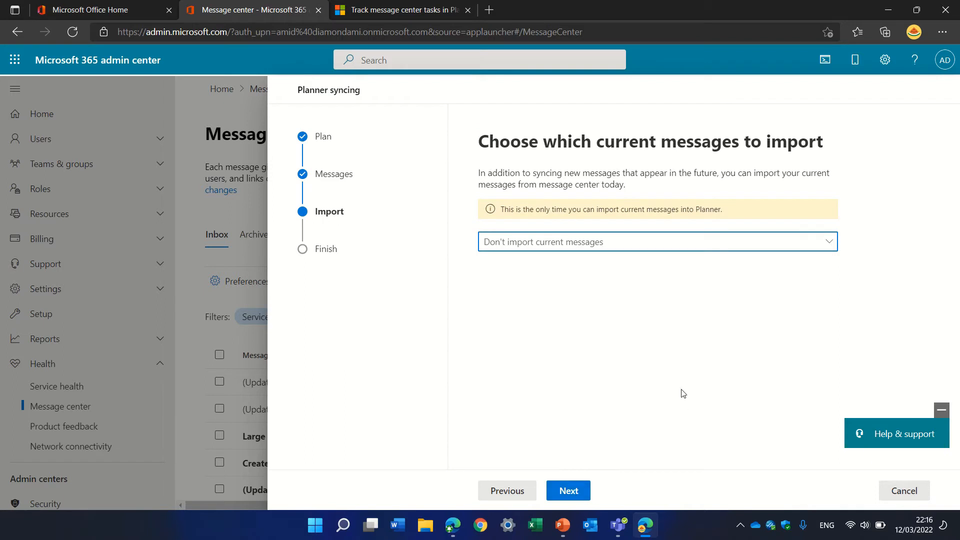
{"action": "left_click", "coordinate": [657, 241]}
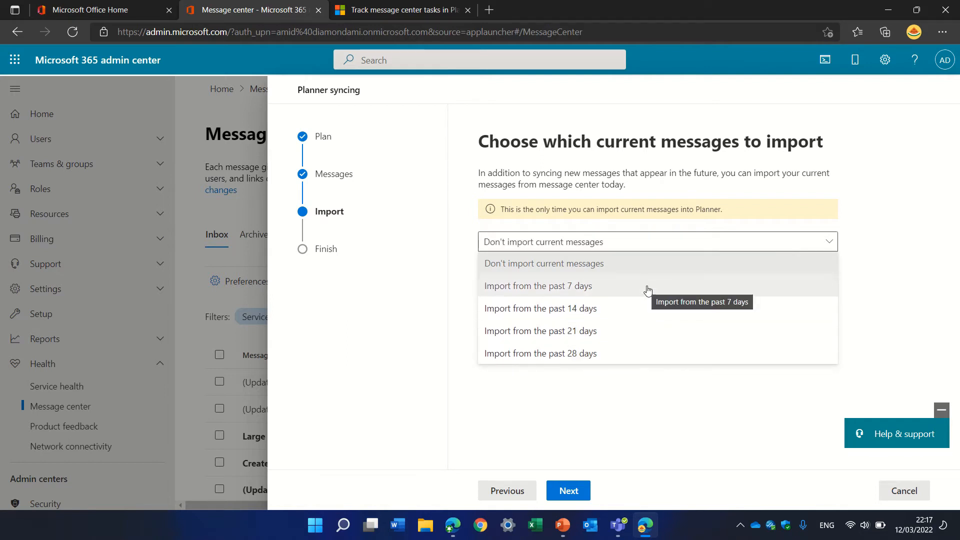
{"action": "mouse_move", "coordinate": [606, 305]}
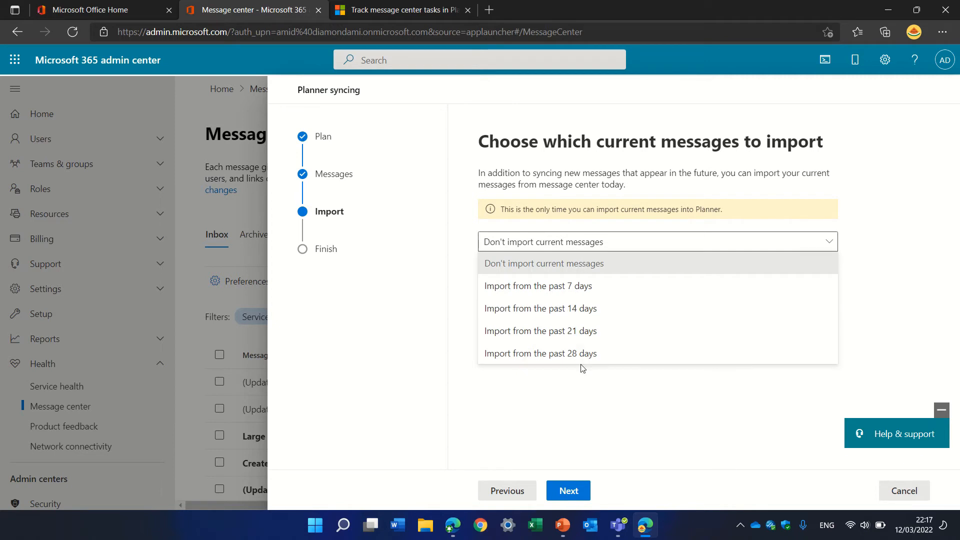
{"action": "mouse_move", "coordinate": [578, 401]}
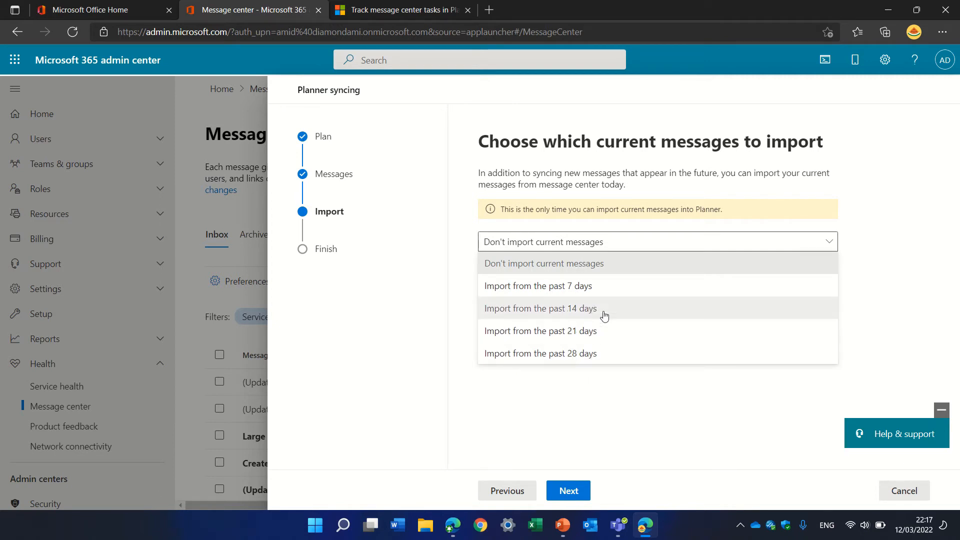
{"action": "left_click", "coordinate": [539, 286]}
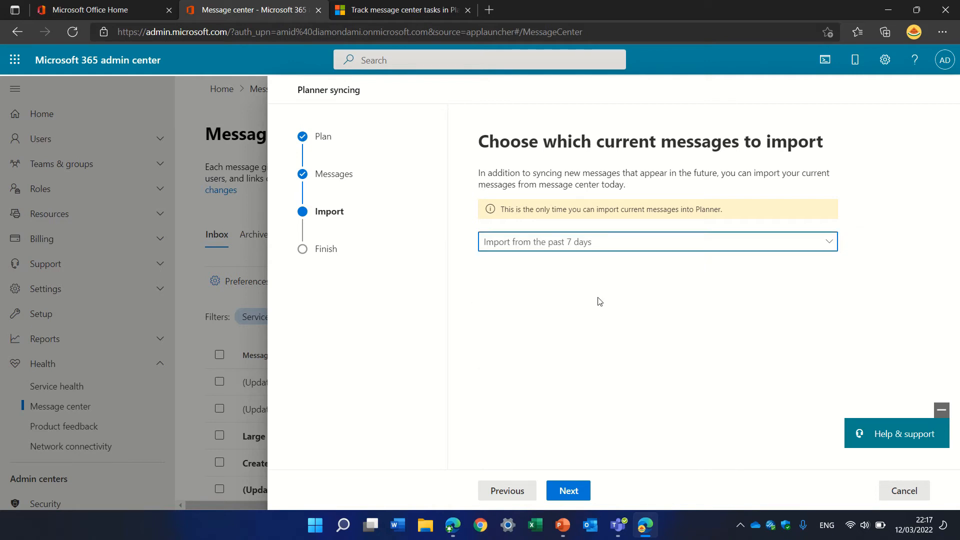
{"action": "left_click", "coordinate": [568, 490]}
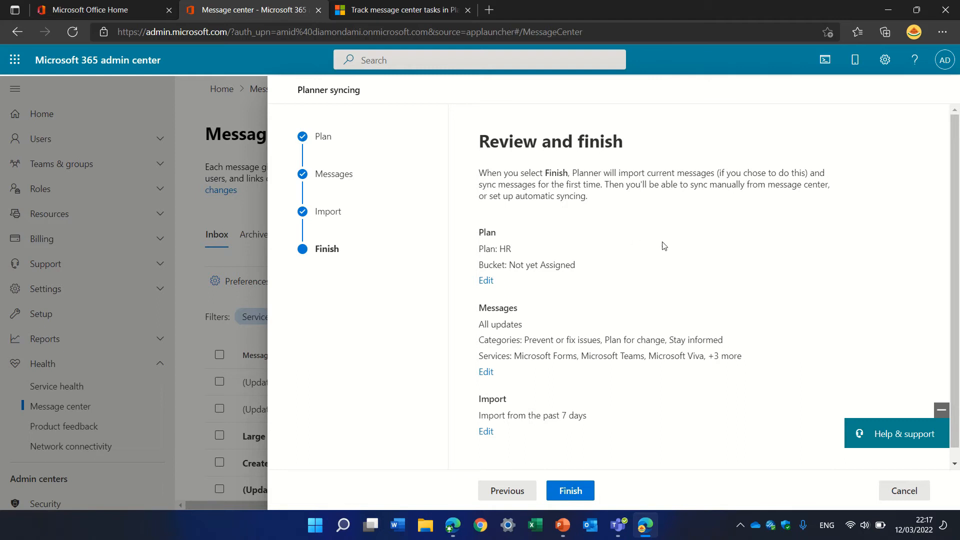
{"action": "mouse_move", "coordinate": [480, 256]}
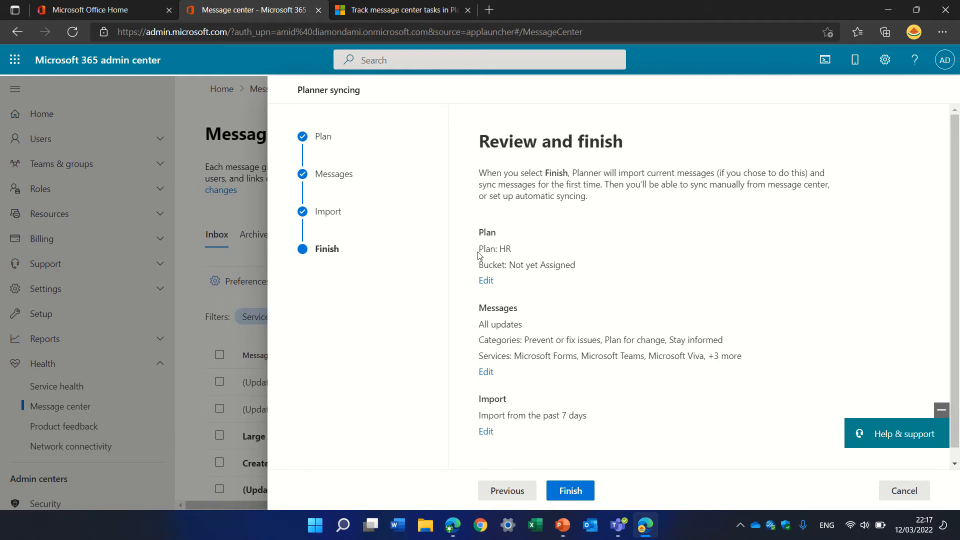
{"action": "mouse_move", "coordinate": [524, 280]}
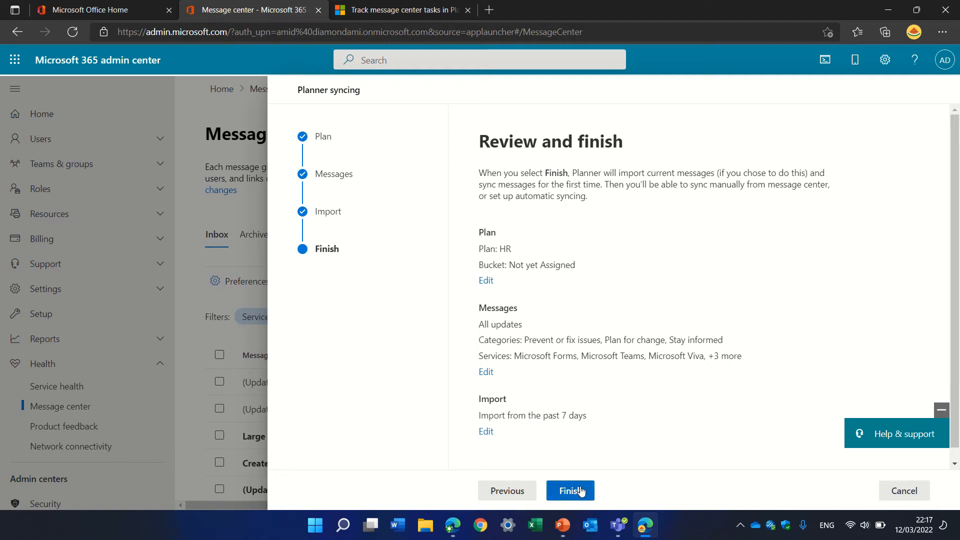
Step: Confirm the review summary with Finish to complete Planner syncing setup
{"action": "left_click", "coordinate": [569, 491]}
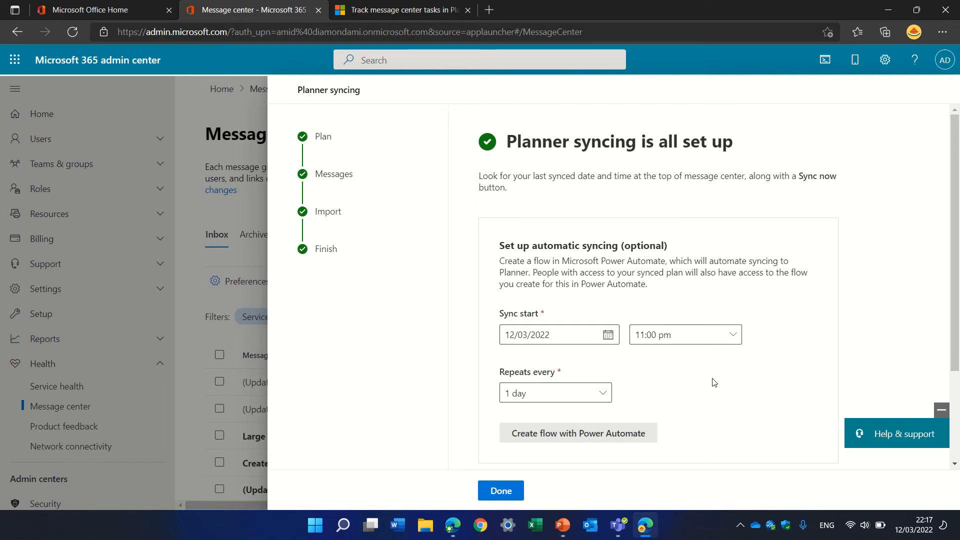
{"action": "mouse_move", "coordinate": [797, 356]}
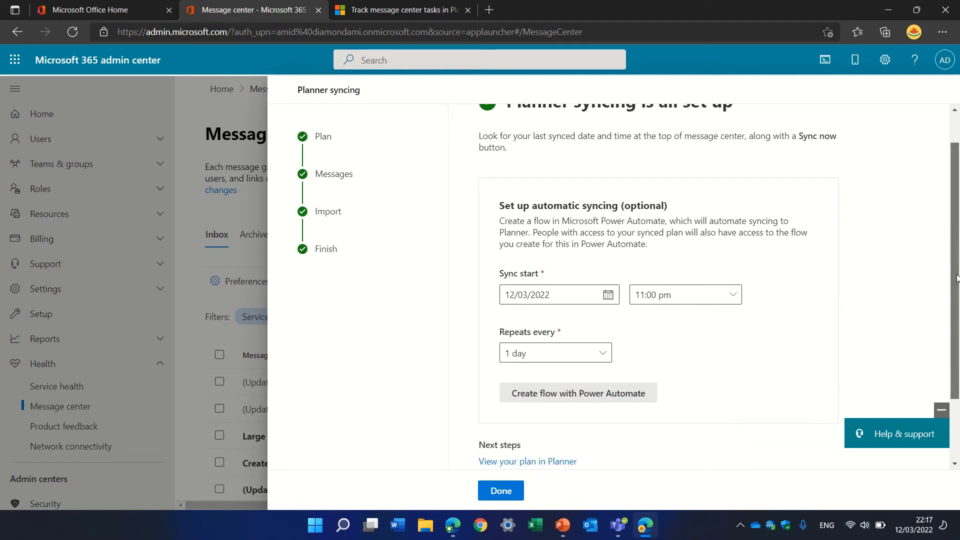
Step: Close the wizard with Done, returning to the Message center showing last sync time
{"action": "scroll", "scroll_direction": "down", "scroll_amount": 3}
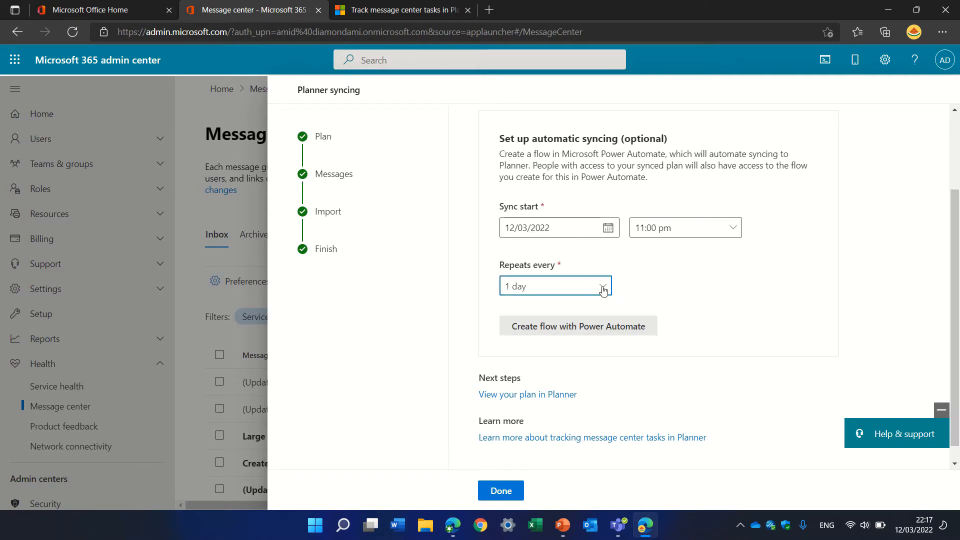
{"action": "left_click", "coordinate": [603, 286]}
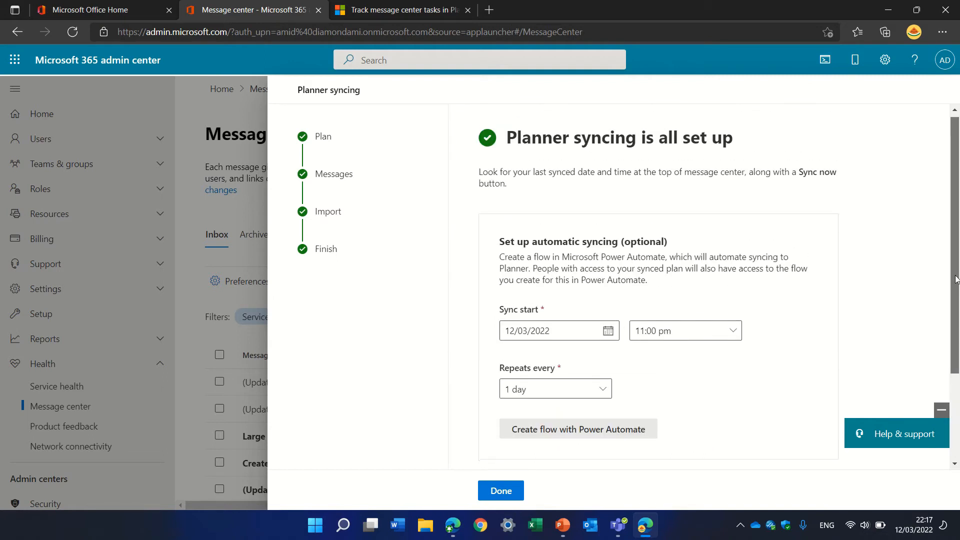
{"action": "scroll", "scroll_direction": "down", "scroll_amount": 3}
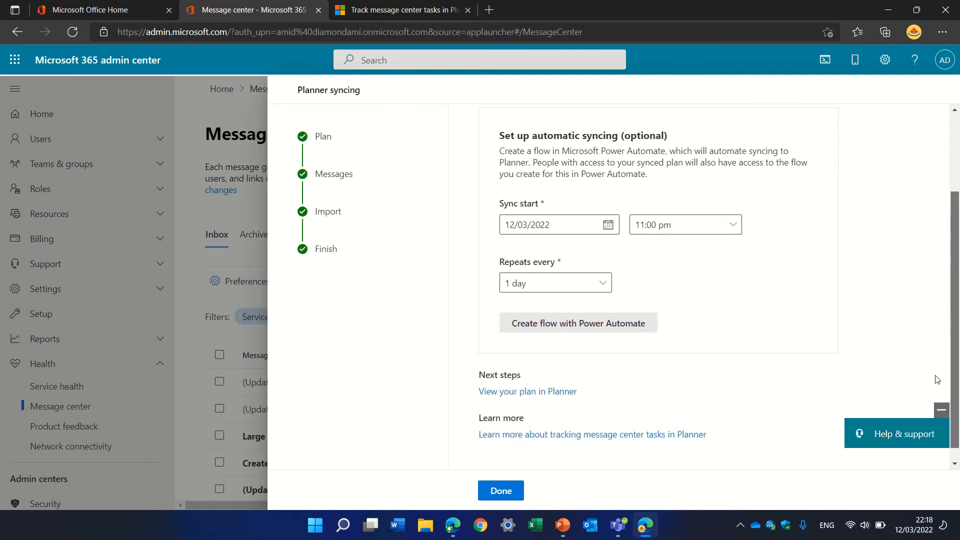
{"action": "left_click", "coordinate": [500, 490]}
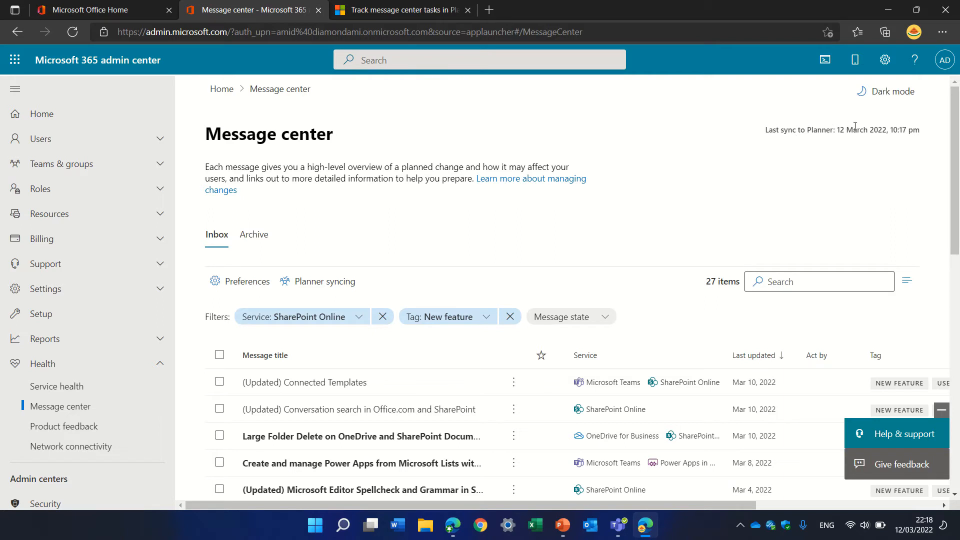
{"action": "mouse_move", "coordinate": [859, 147]}
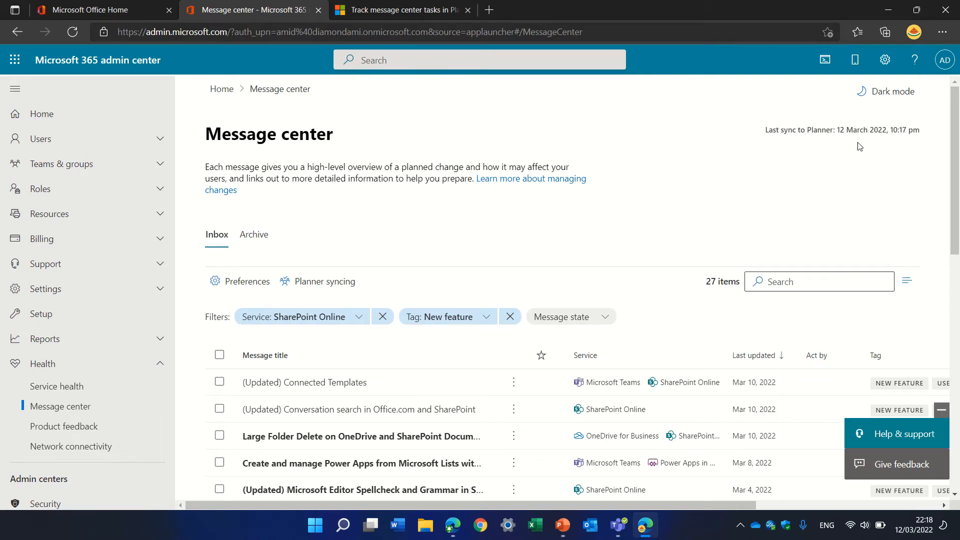
{"action": "mouse_move", "coordinate": [616, 310]}
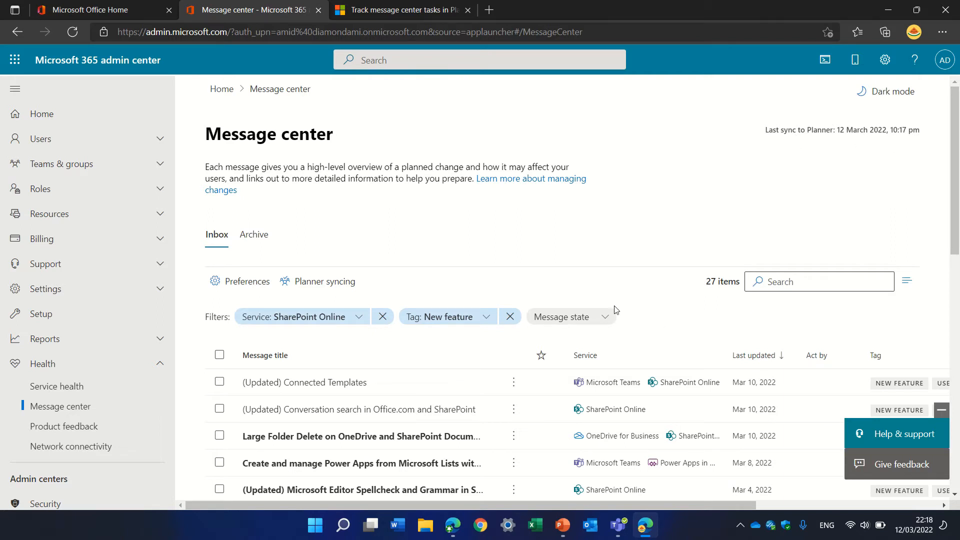
Step: Run Sync now in Planner syncing and open the HR plan in Planner
{"action": "left_click", "coordinate": [324, 281]}
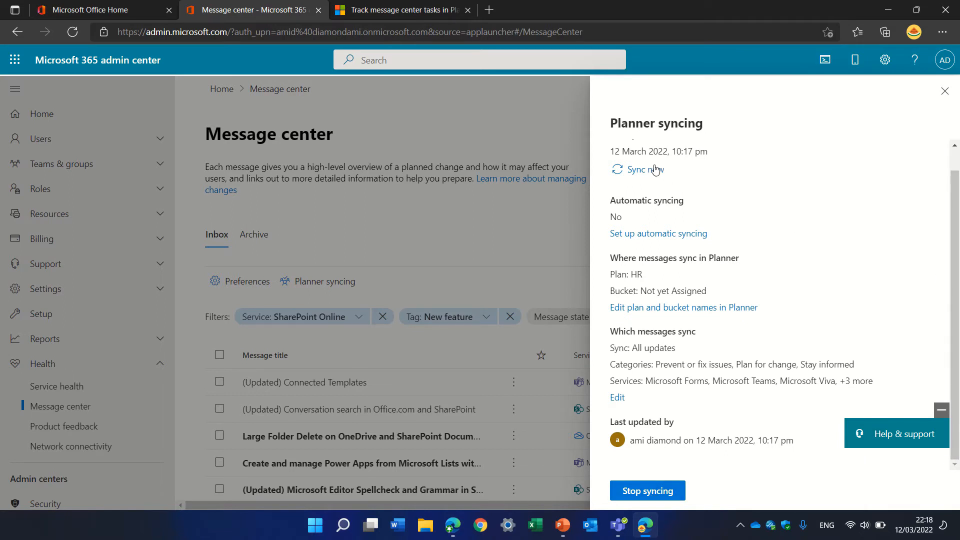
{"action": "left_click", "coordinate": [637, 169]}
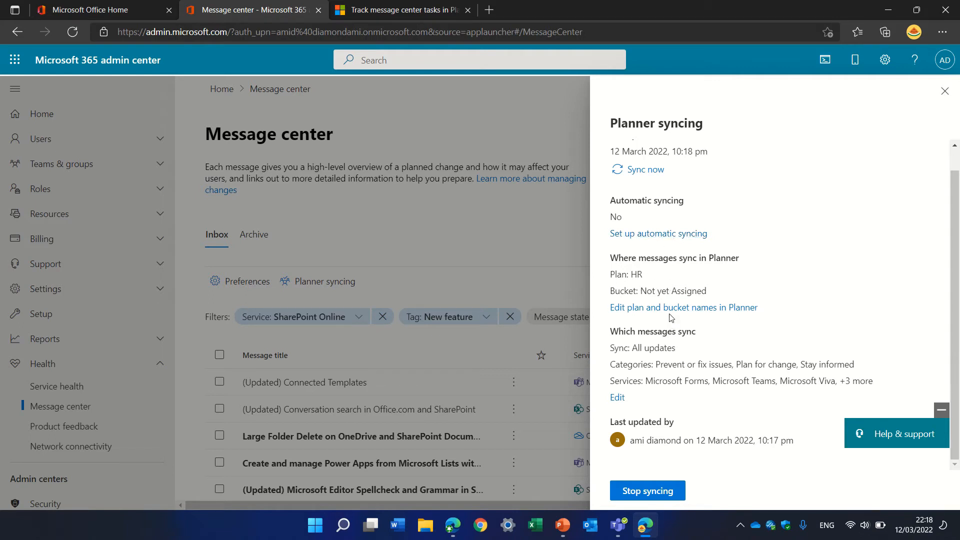
{"action": "left_click", "coordinate": [684, 307]}
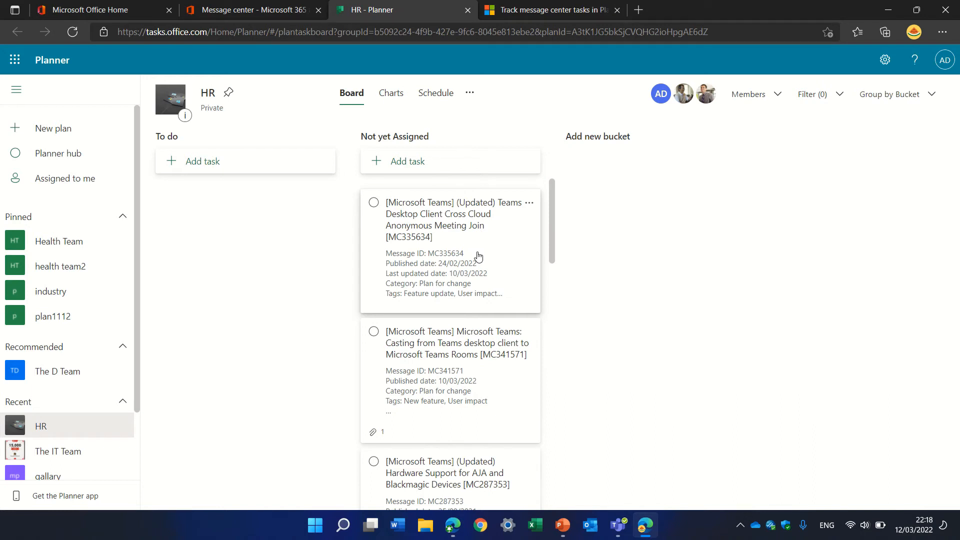
{"action": "mouse_move", "coordinate": [390, 233]}
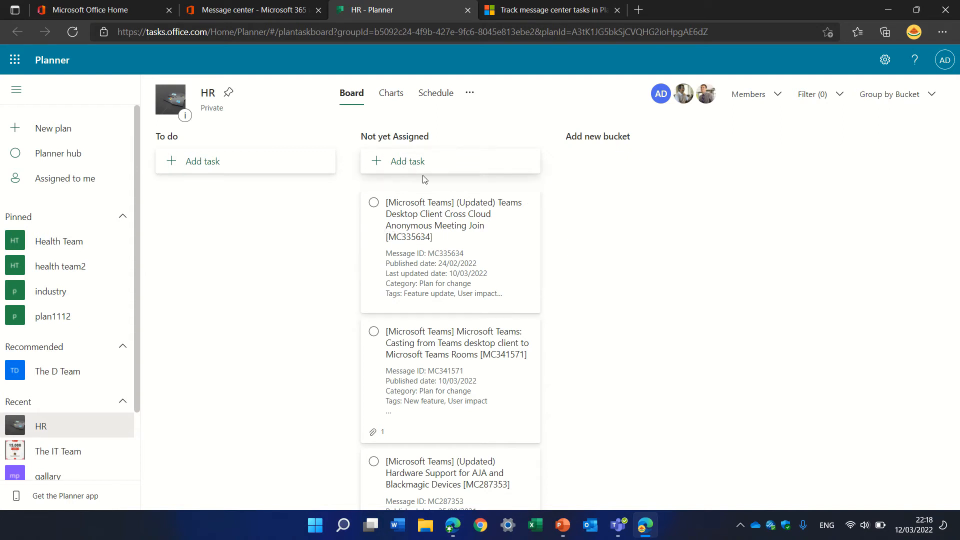
{"action": "mouse_move", "coordinate": [544, 192]}
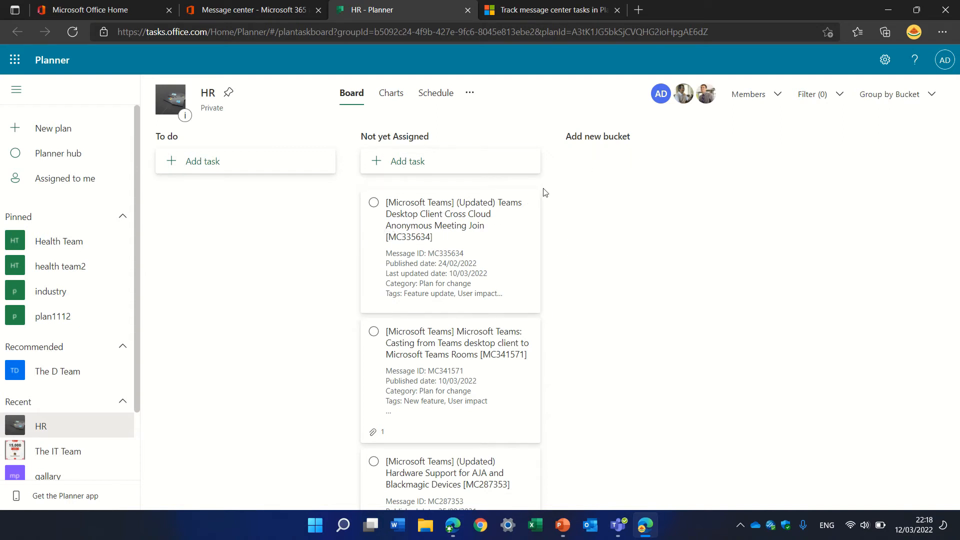
{"action": "mouse_move", "coordinate": [592, 147]}
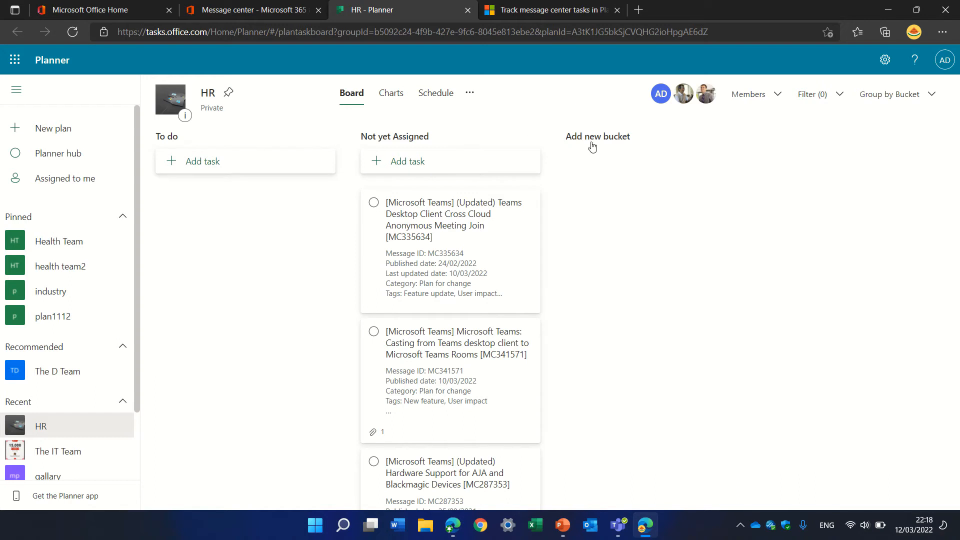
Step: Name the first new bucket Assigned and a second new bucket GA
{"action": "type", "text": "A"}
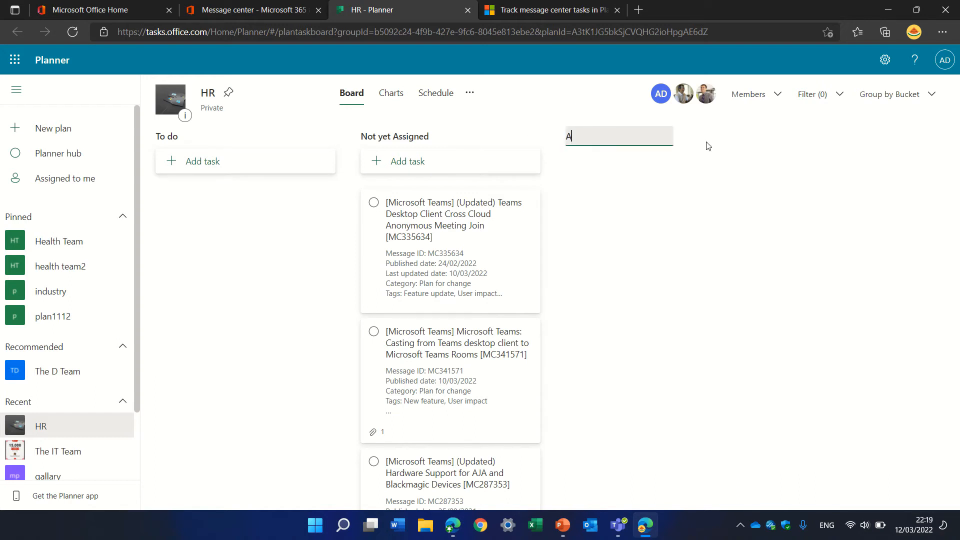
{"action": "type", "text": "ssigned"}
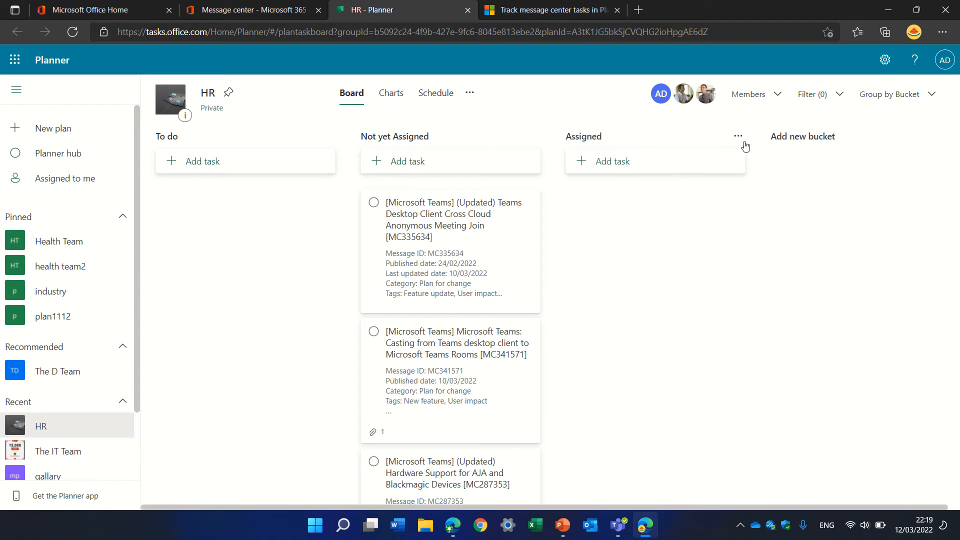
{"action": "left_click", "coordinate": [803, 136]}
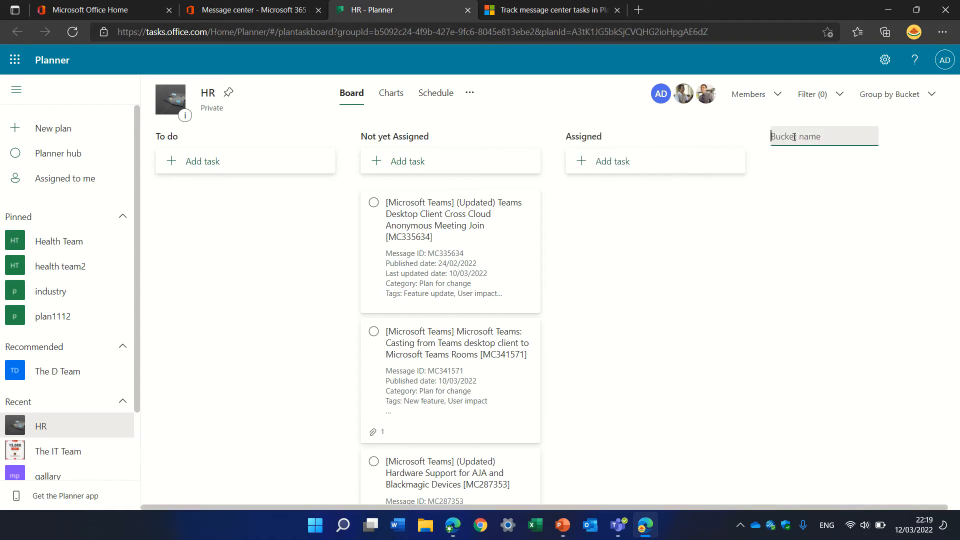
{"action": "type", "text": "Oc"}
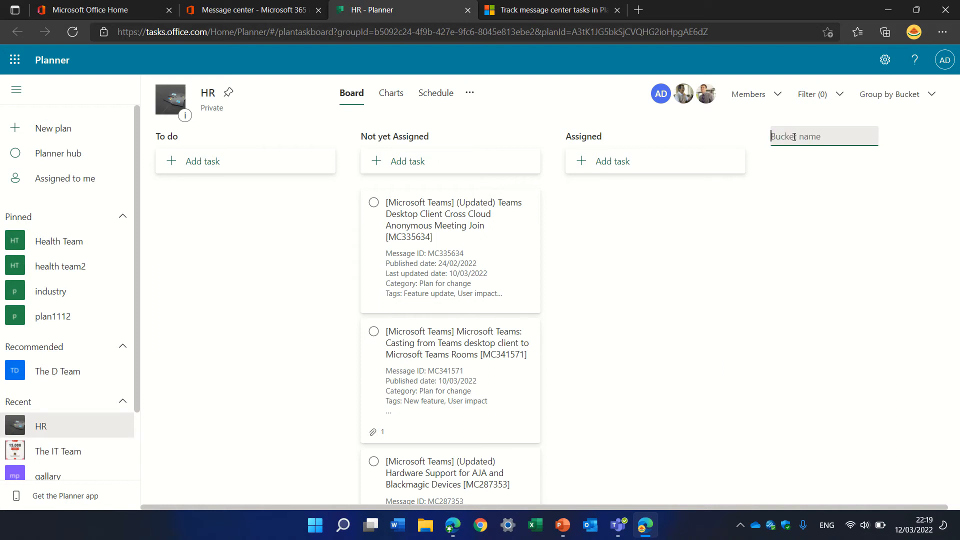
{"action": "type", "text": "GA"}
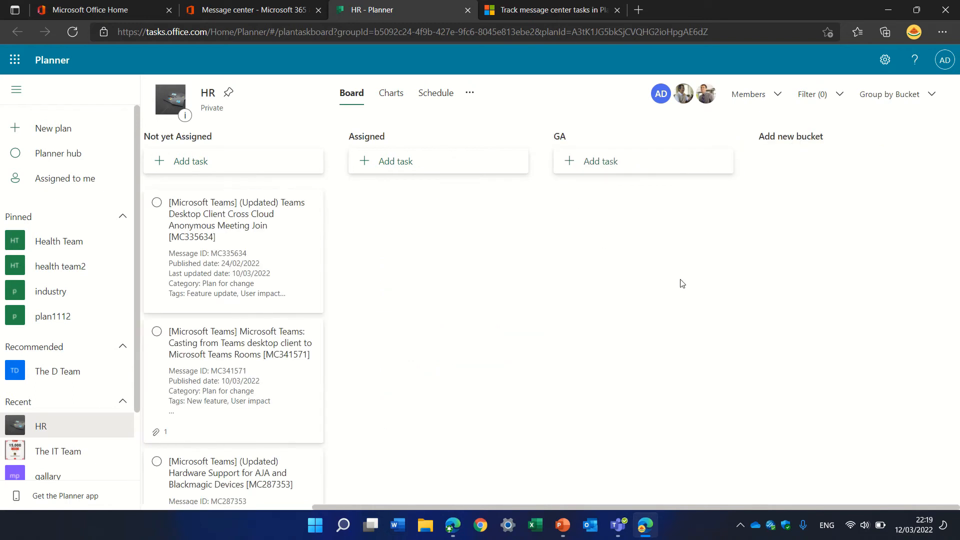
{"action": "mouse_move", "coordinate": [213, 303]}
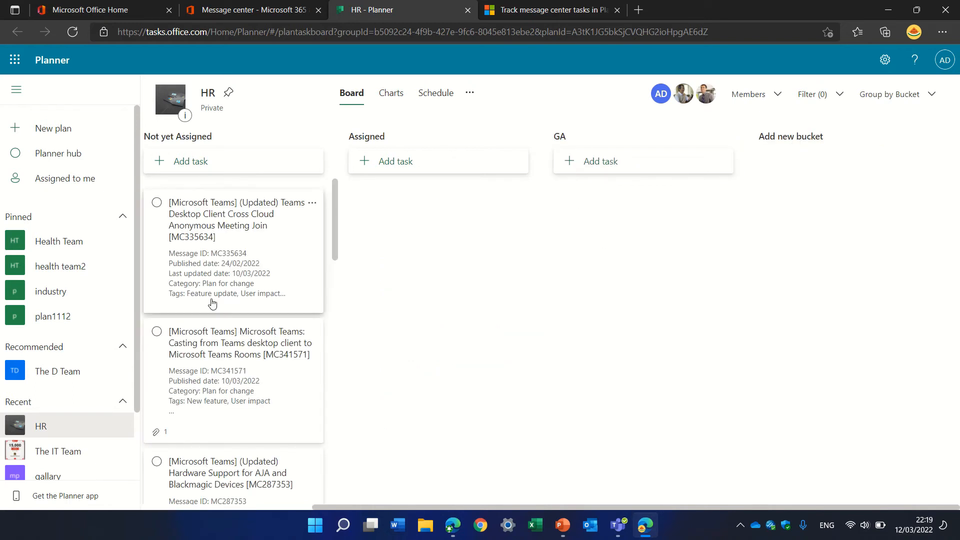
Step: Assign the Cross Cloud Anonymous Meeting Join task to Alex Wilber and label it Red
{"action": "left_click", "coordinate": [221, 213]}
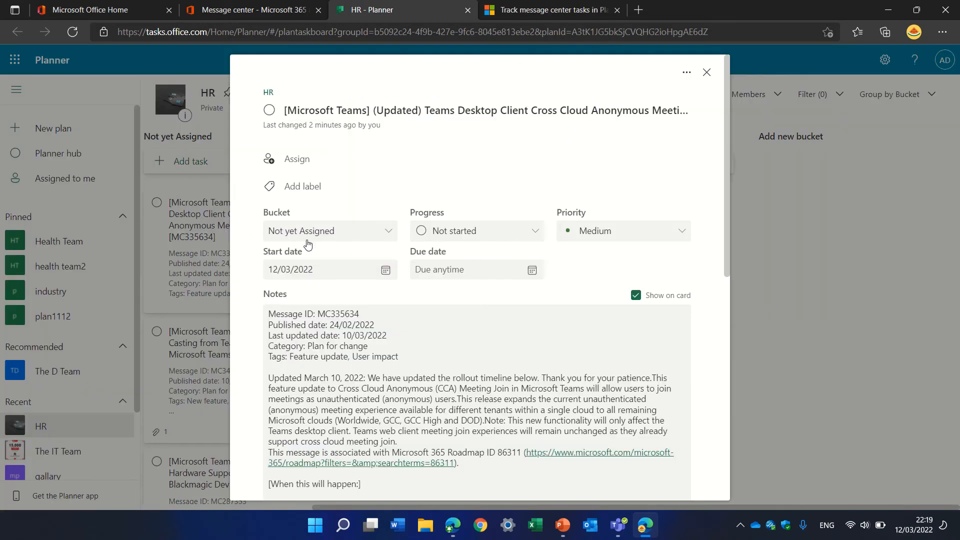
{"action": "left_click", "coordinate": [296, 159]}
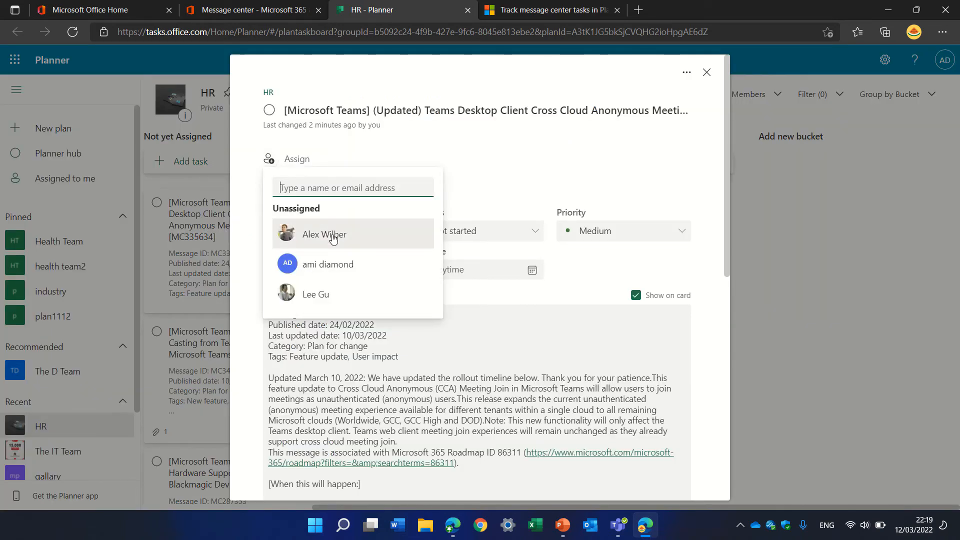
{"action": "left_click", "coordinate": [324, 234]}
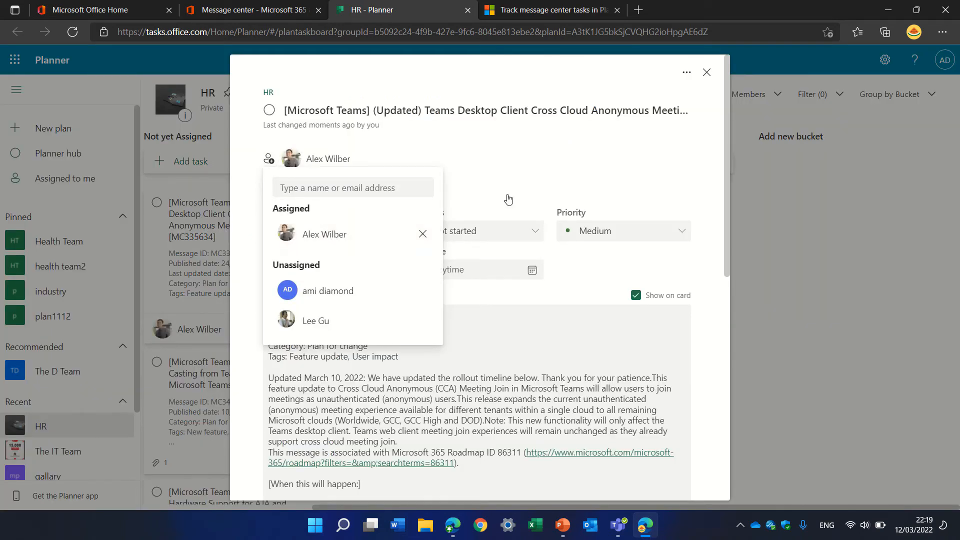
{"action": "left_click", "coordinate": [509, 199]}
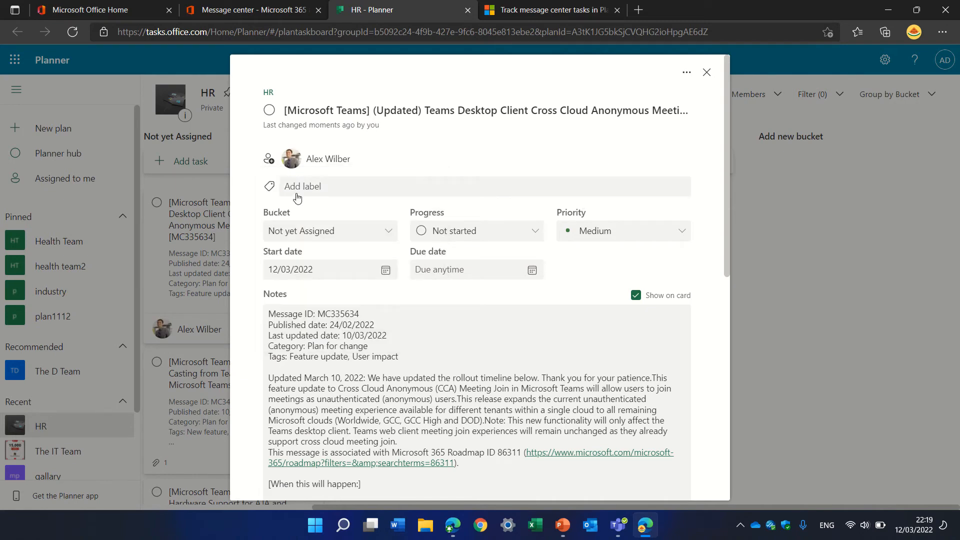
{"action": "left_click", "coordinate": [302, 186]}
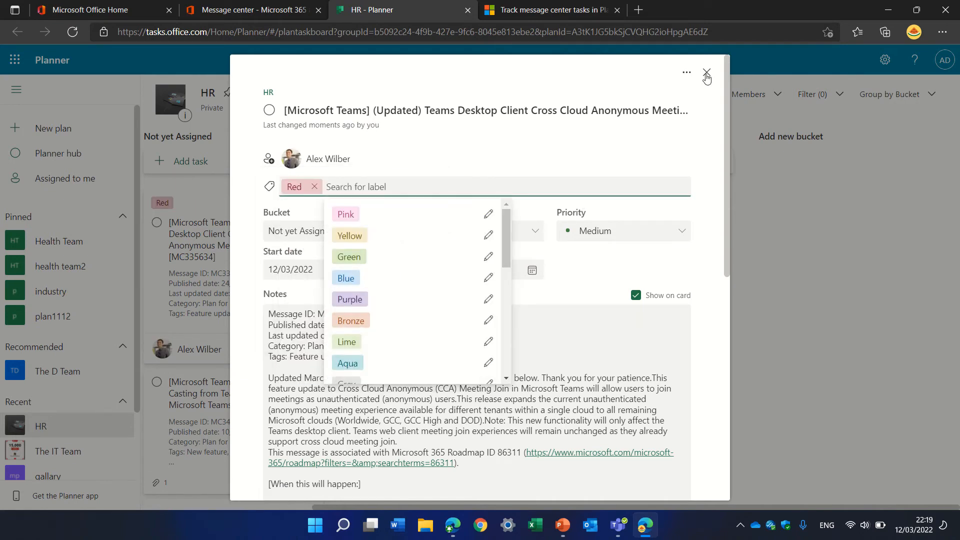
{"action": "left_click", "coordinate": [706, 74]}
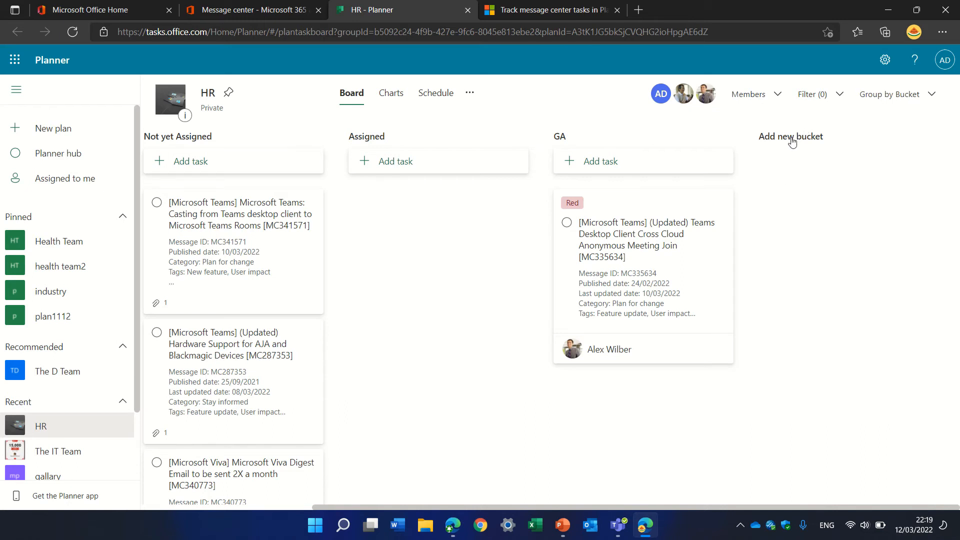
Step: Create a Sharepoint bucket and scroll across the board to the new buckets
{"action": "left_click", "coordinate": [790, 136]}
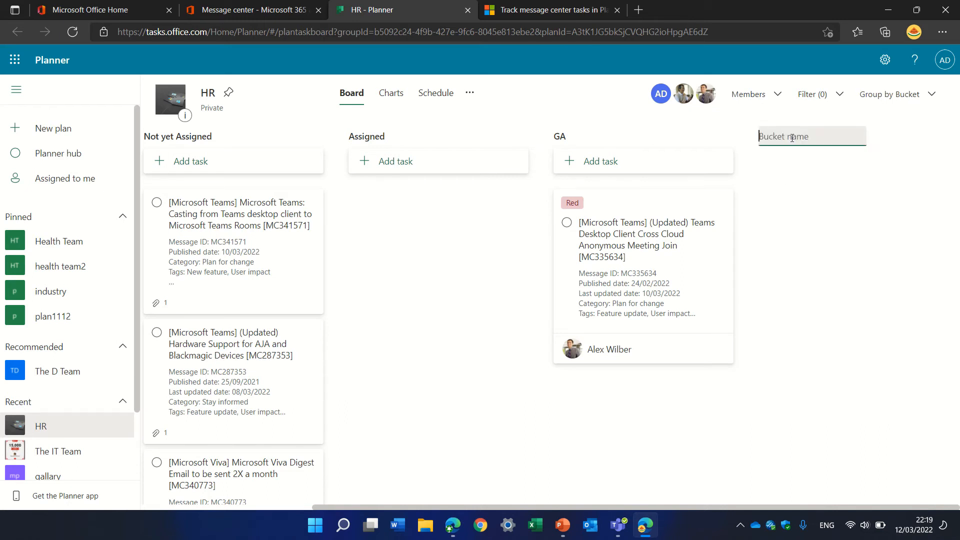
{"action": "type", "text": "Sharepoint"}
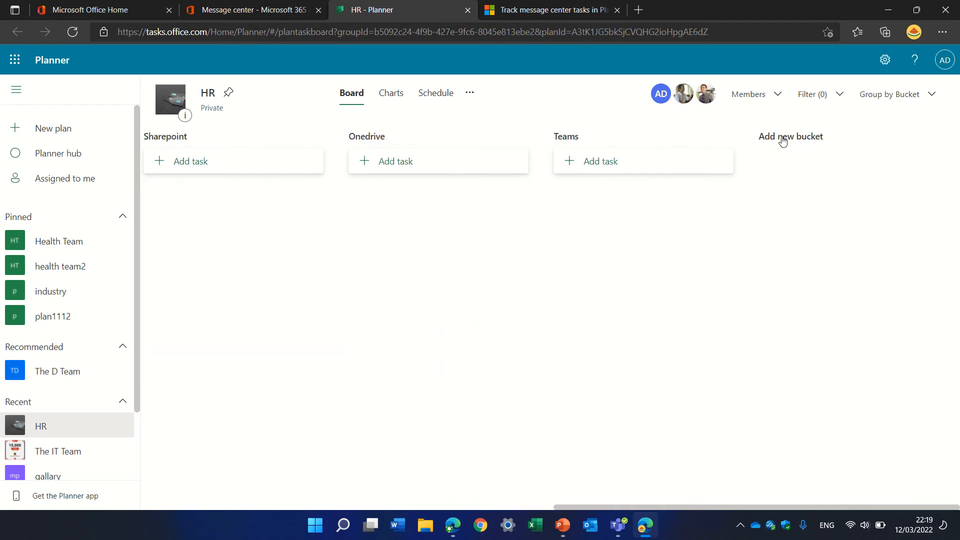
{"action": "mouse_move", "coordinate": [524, 504]}
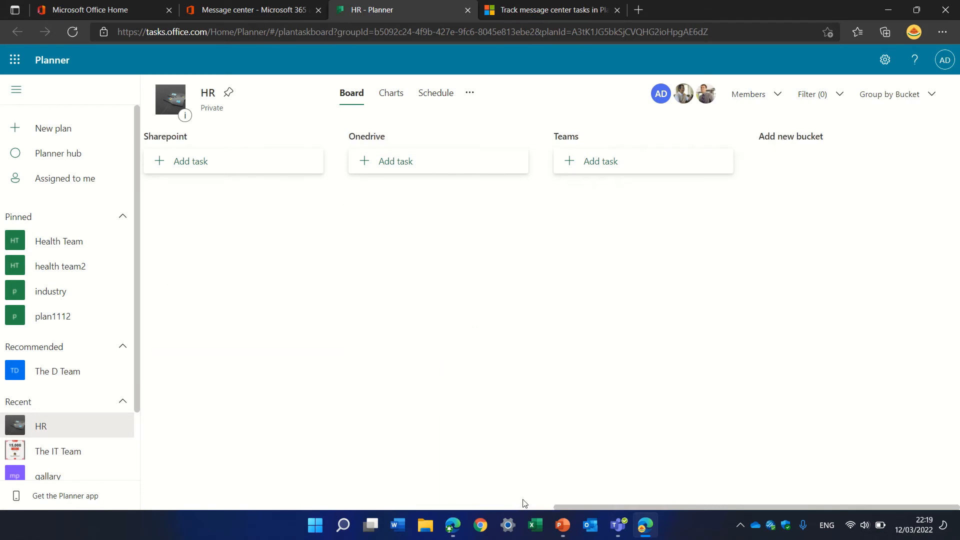
{"action": "scroll", "scroll_direction": "left", "scroll_amount": 3}
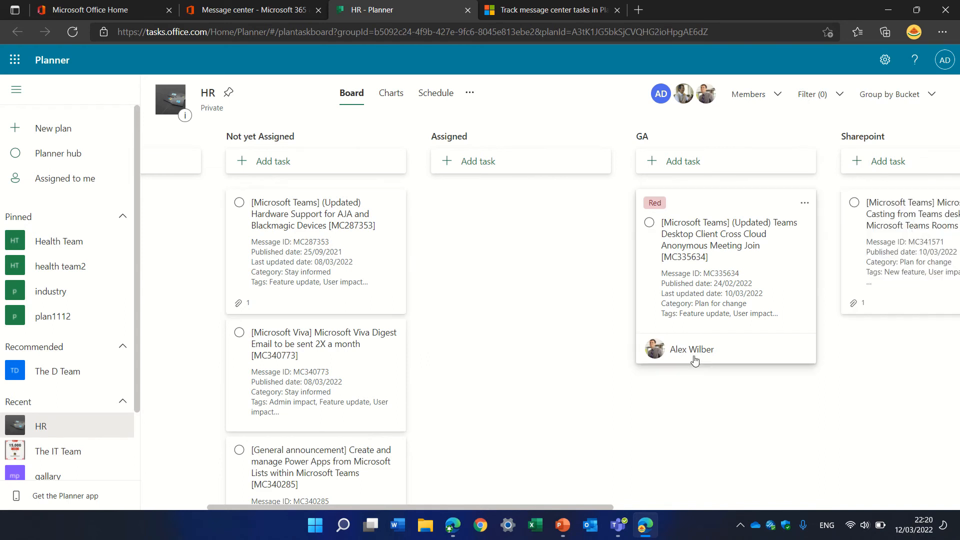
{"action": "scroll", "scroll_direction": "right", "scroll_amount": 3}
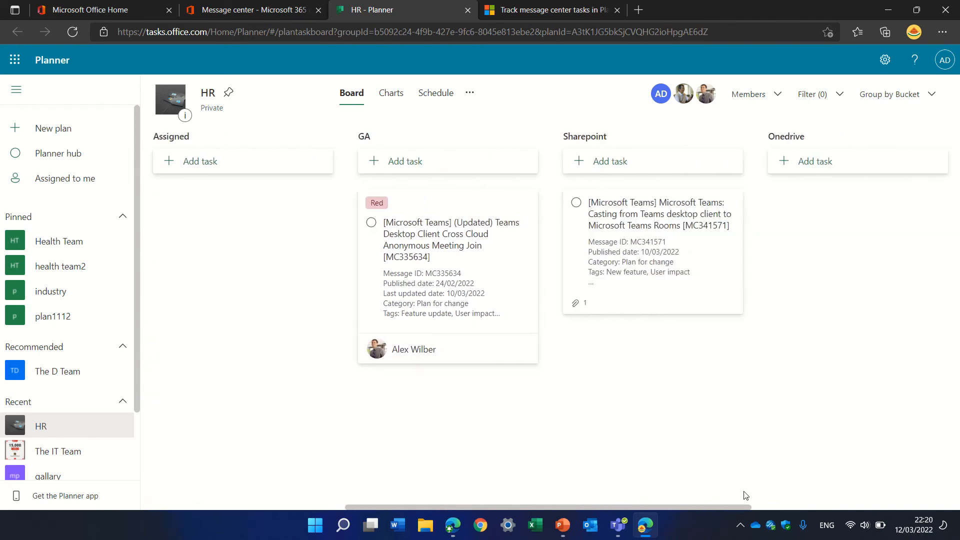
{"action": "scroll", "scroll_direction": "right", "scroll_amount": 3}
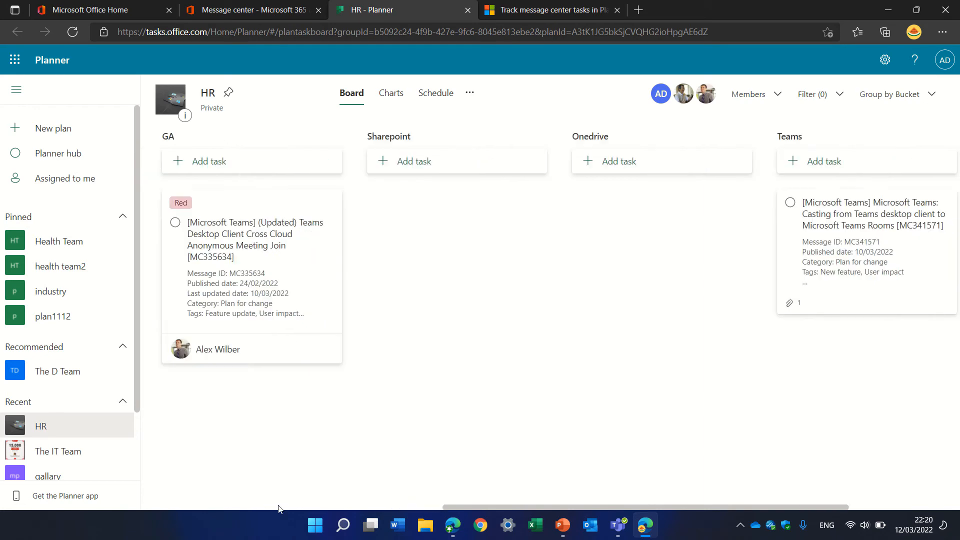
{"action": "scroll", "scroll_direction": "right", "scroll_amount": 3}
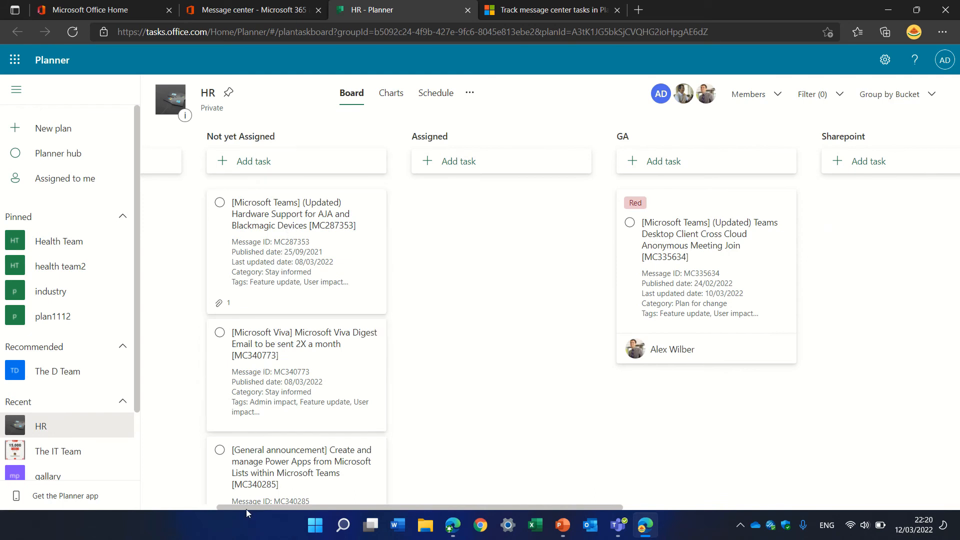
Step: Delete the To do bucket from the HR board, confirming the deletion
{"action": "left_click", "coordinate": [328, 136]}
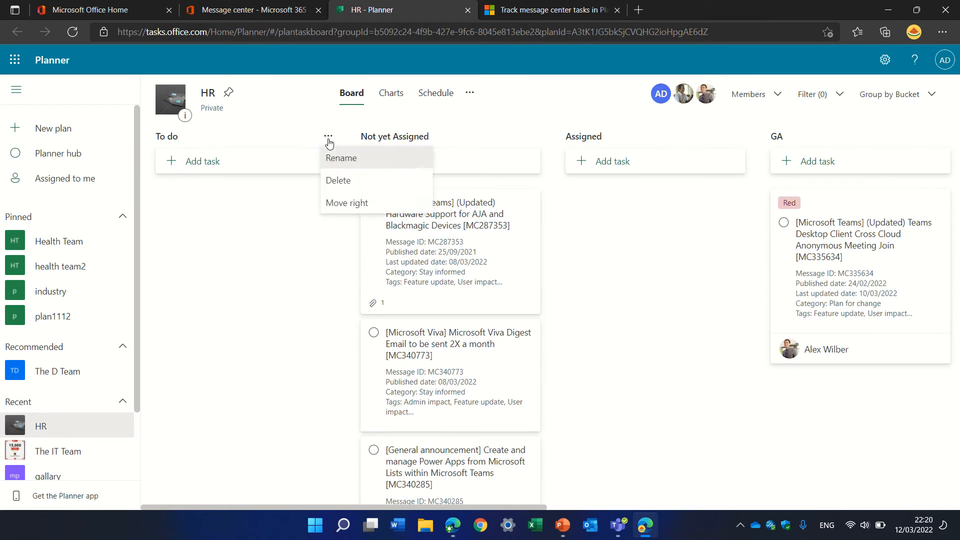
{"action": "left_click", "coordinate": [339, 181]}
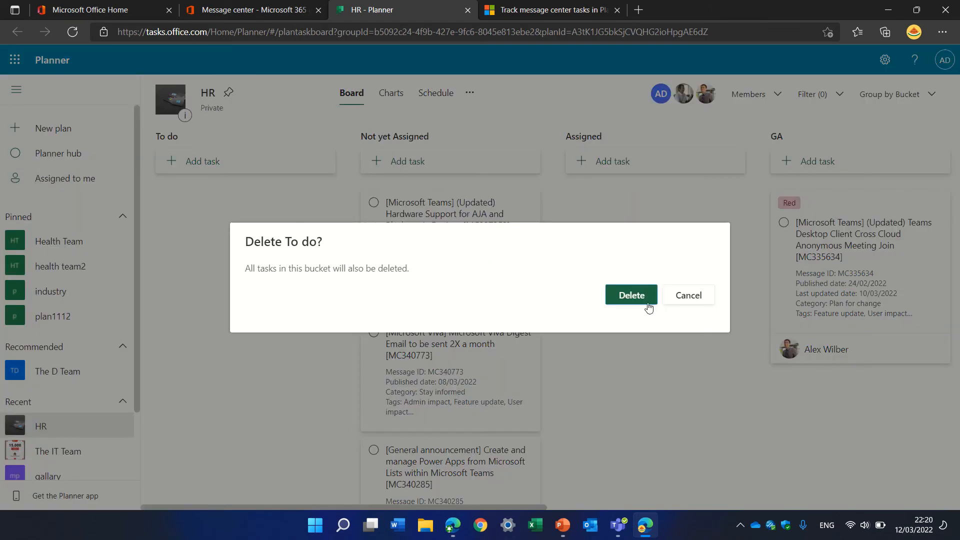
{"action": "left_click", "coordinate": [631, 295]}
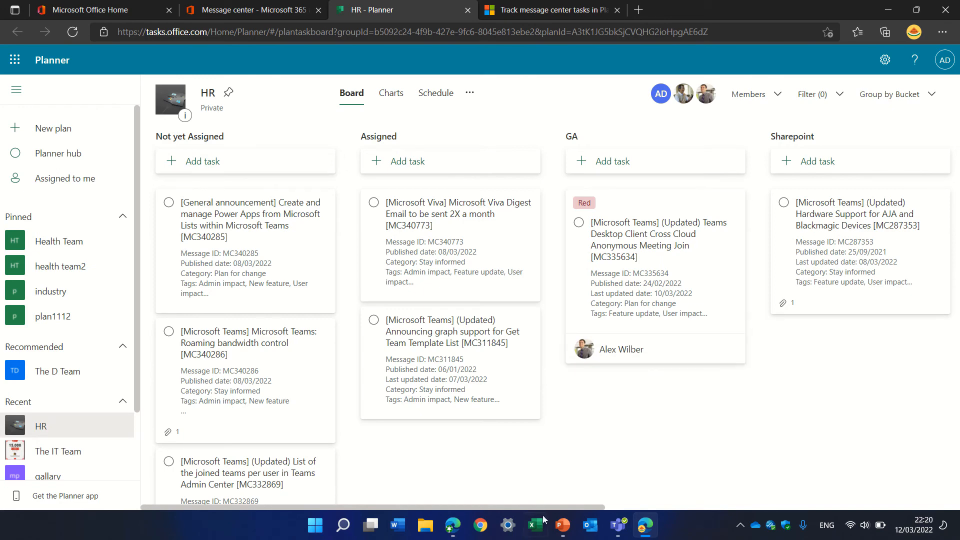
{"action": "scroll", "scroll_direction": "right", "scroll_amount": 3}
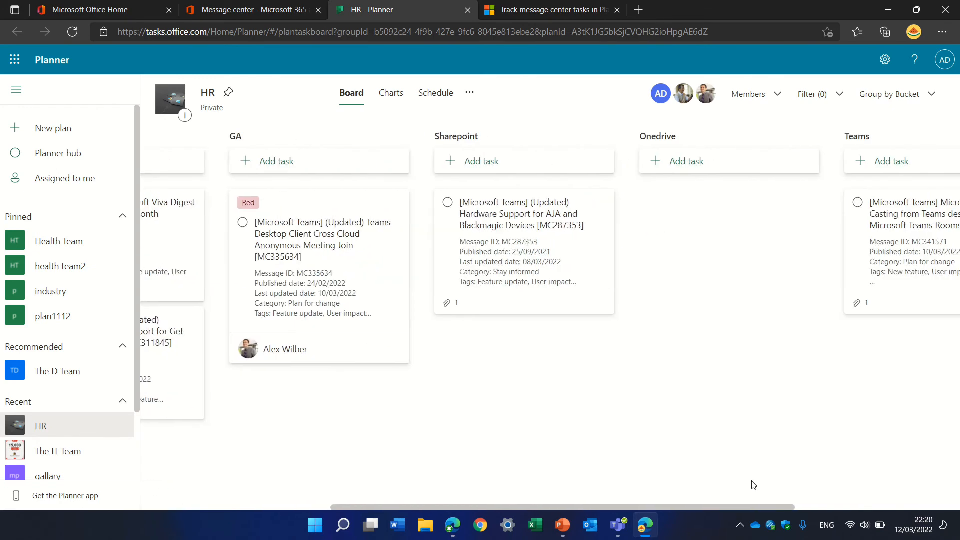
{"action": "scroll", "scroll_direction": "left", "scroll_amount": 3}
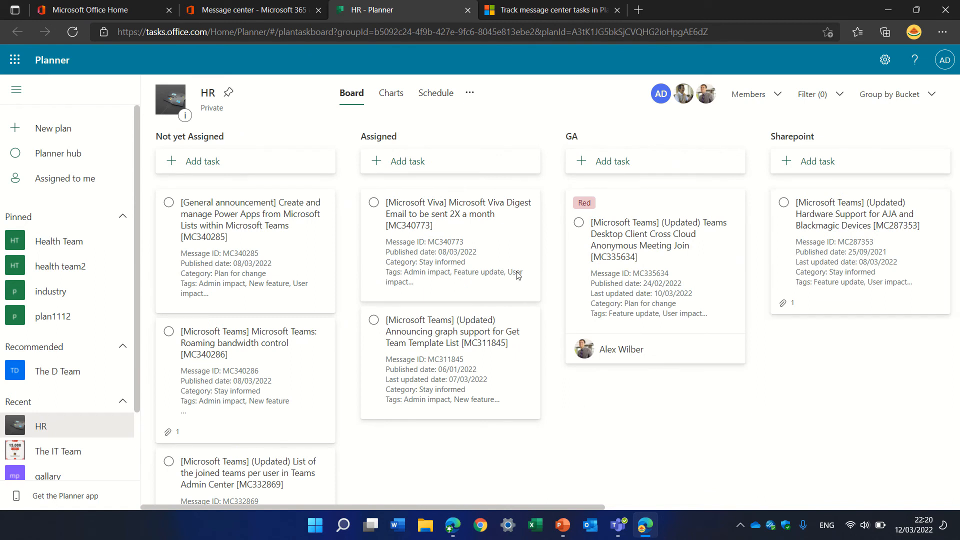
{"action": "mouse_move", "coordinate": [952, 391]}
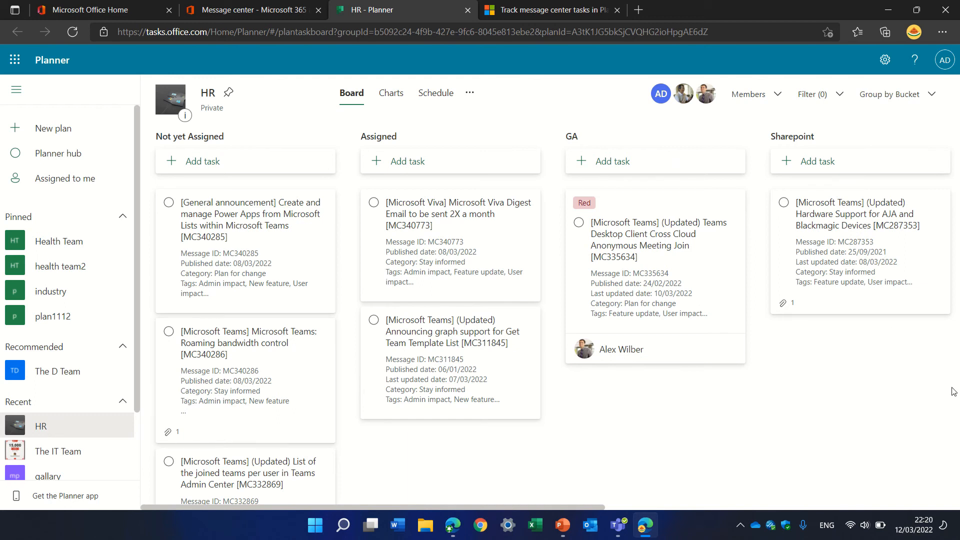
{"action": "mouse_move", "coordinate": [299, 491]}
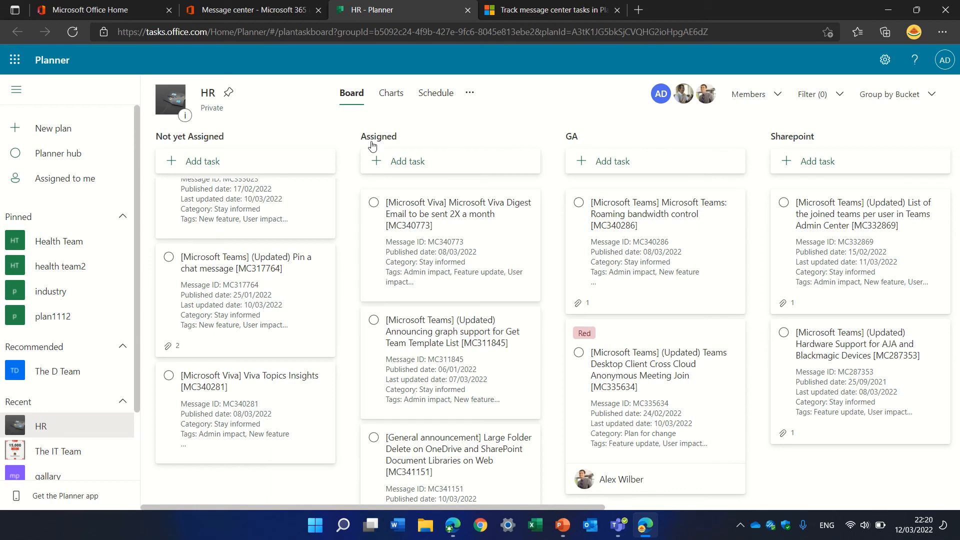
{"action": "left_click", "coordinate": [391, 93]}
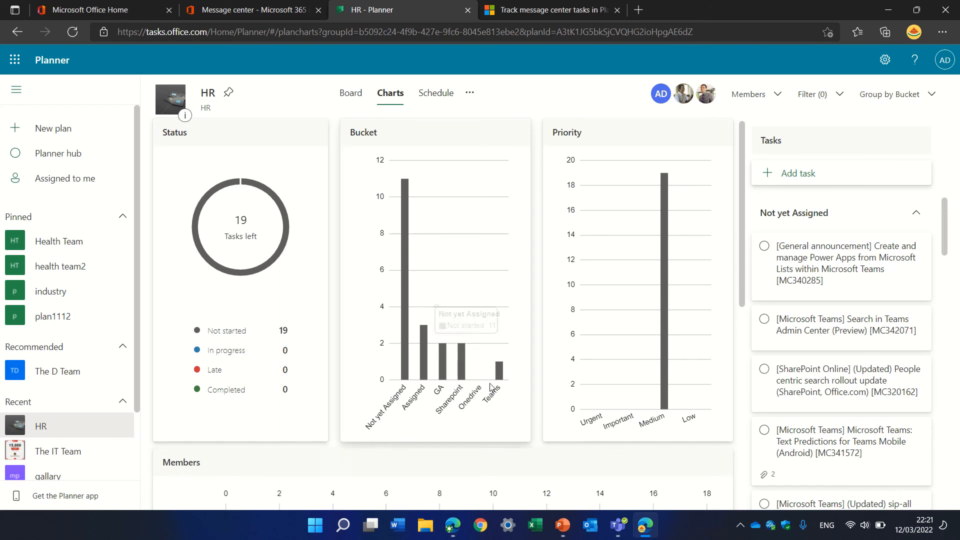
{"action": "mouse_move", "coordinate": [472, 455]}
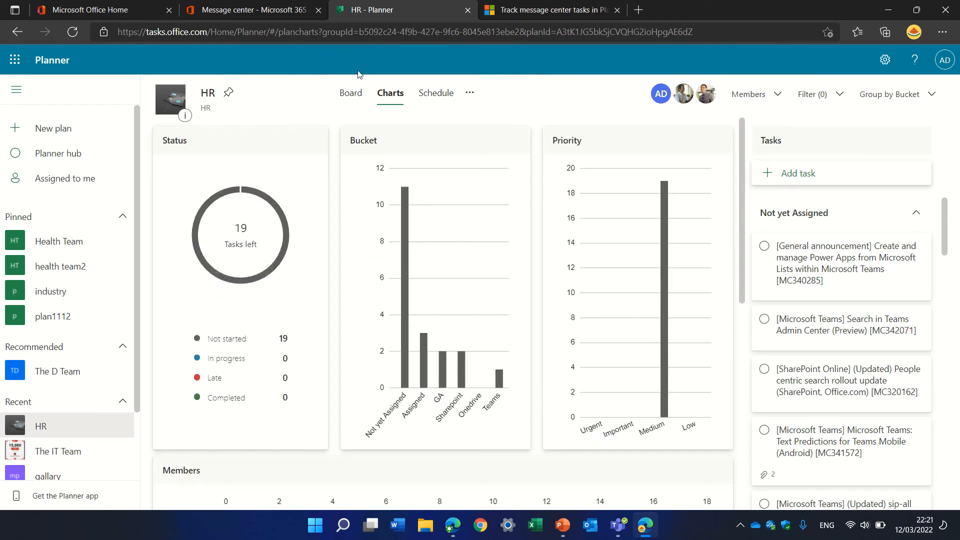
{"action": "left_click", "coordinate": [351, 92]}
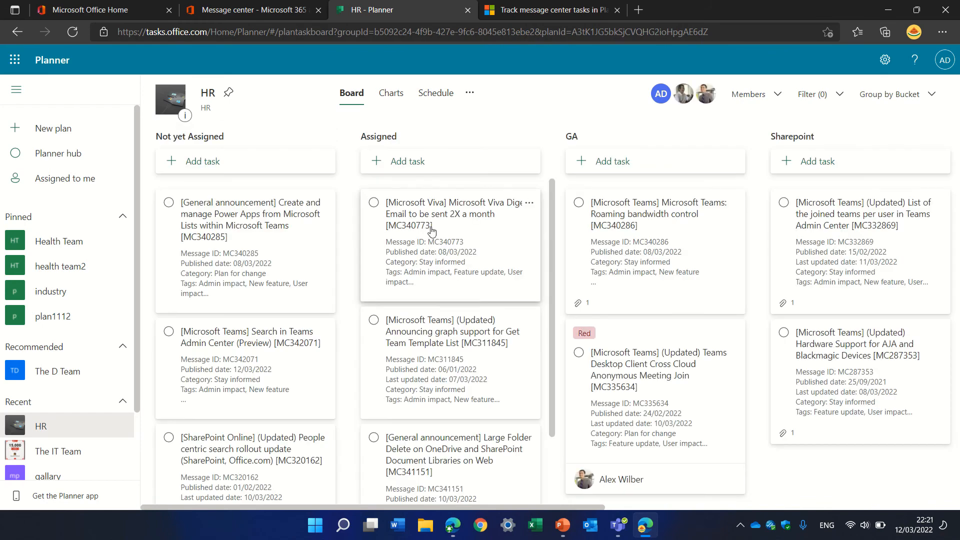
Step: Review the Viva Digest task and set Roaming bandwidth control due 25 March
{"action": "left_click", "coordinate": [447, 214]}
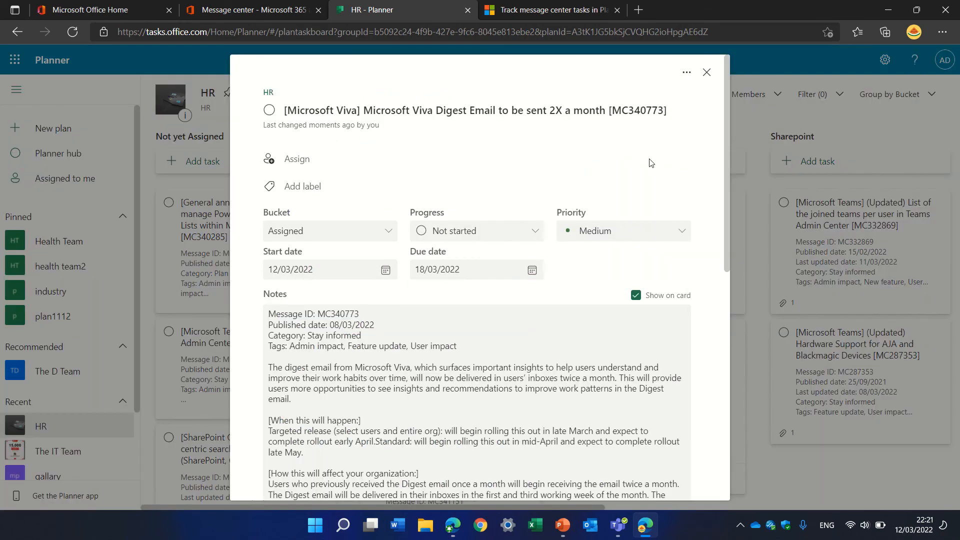
{"action": "left_click", "coordinate": [705, 71]}
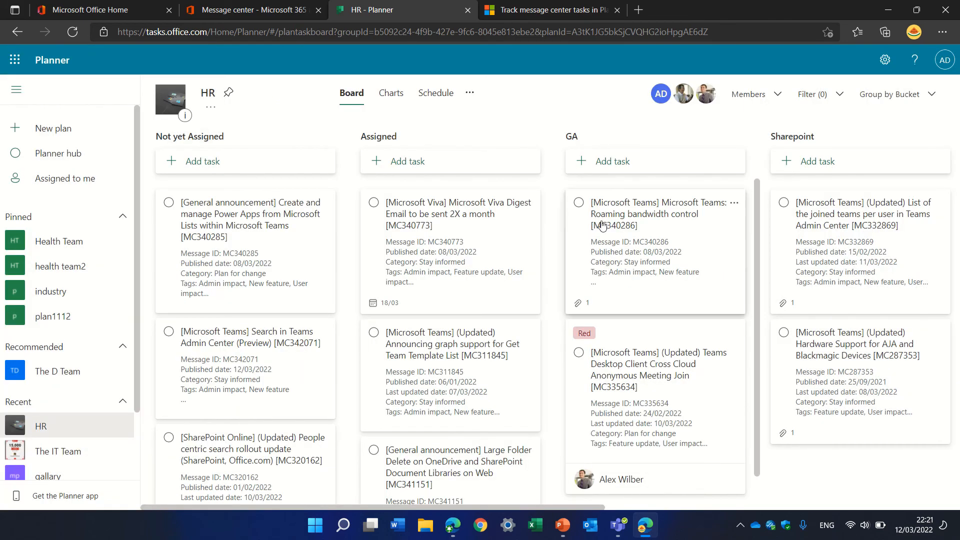
{"action": "left_click", "coordinate": [644, 213]}
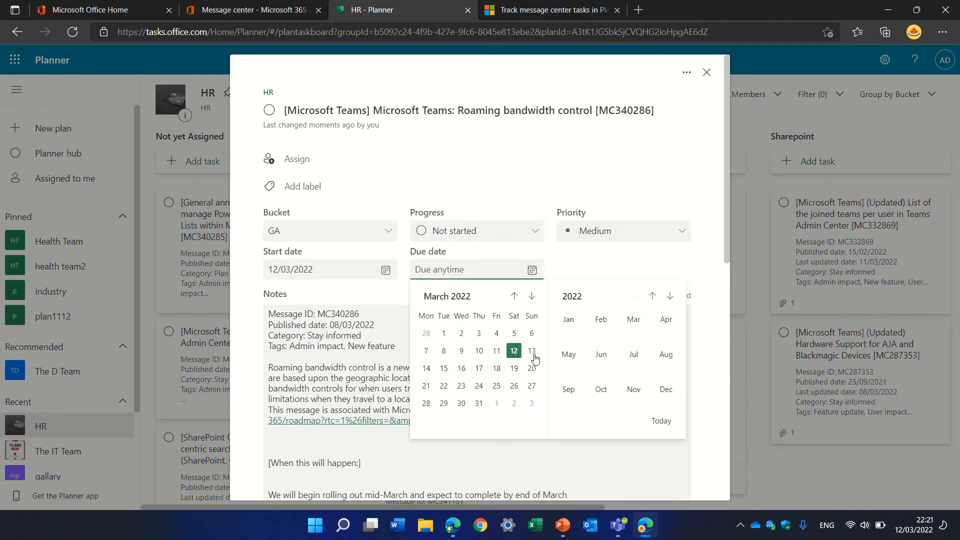
{"action": "left_click", "coordinate": [497, 386]}
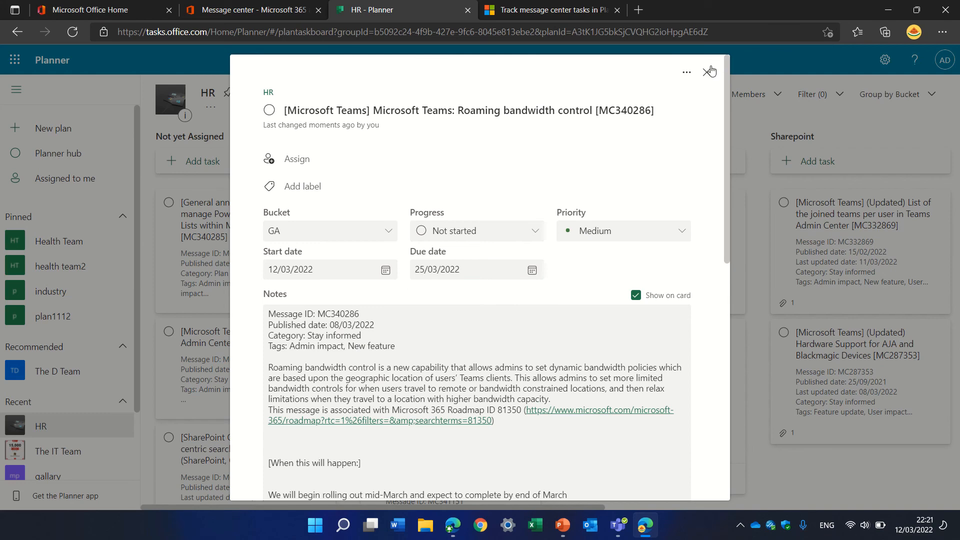
{"action": "left_click", "coordinate": [710, 71]}
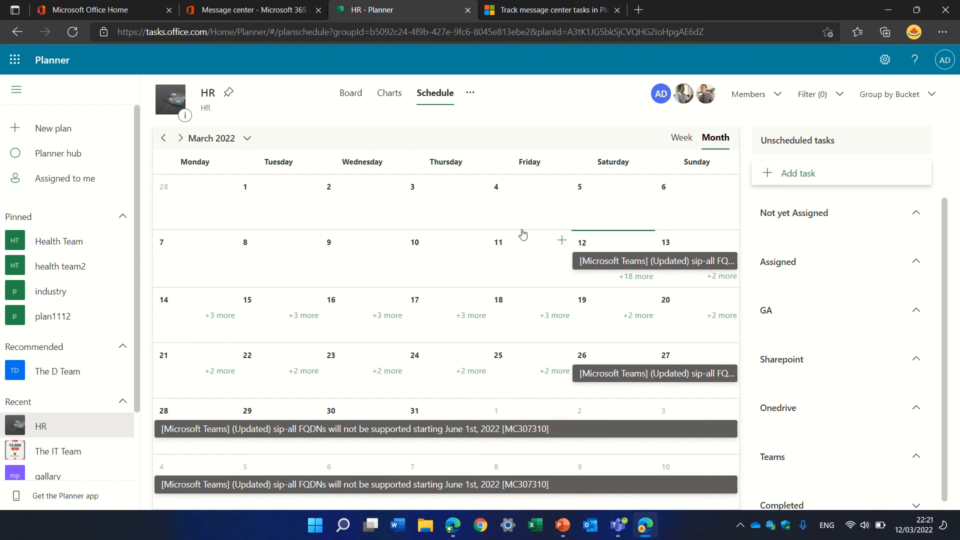
{"action": "mouse_move", "coordinate": [472, 97]}
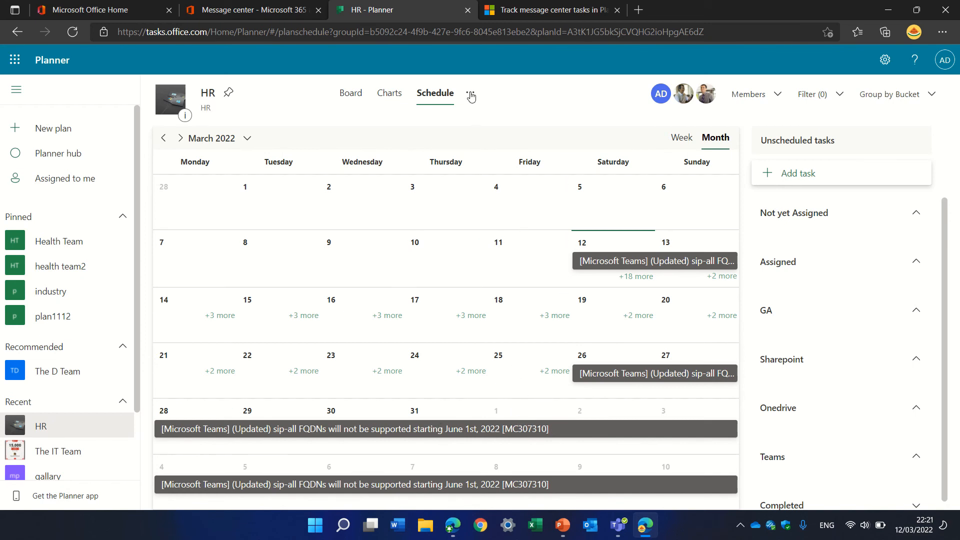
Step: Export the HR plan to Excel and open the downloaded HR.xlsx workbook
{"action": "left_click", "coordinate": [470, 92]}
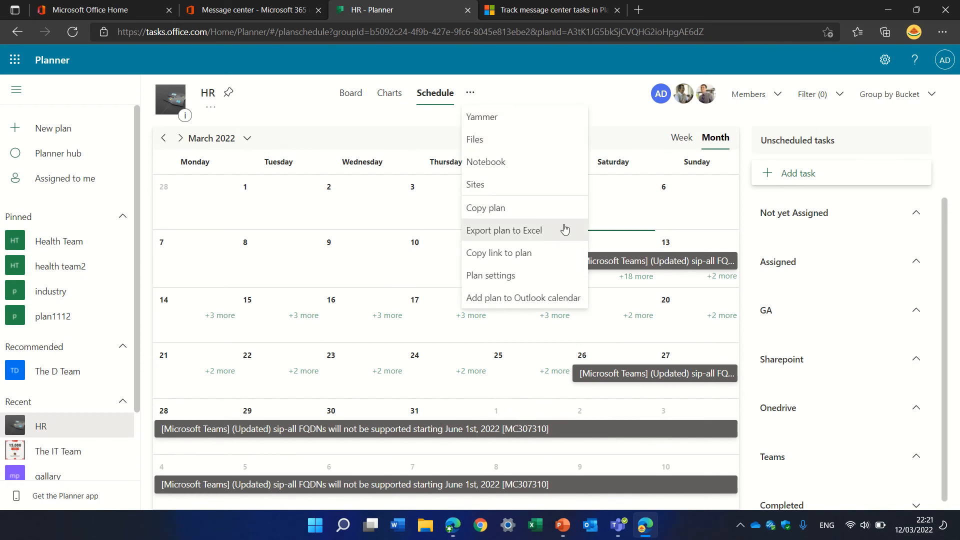
{"action": "left_click", "coordinate": [504, 230]}
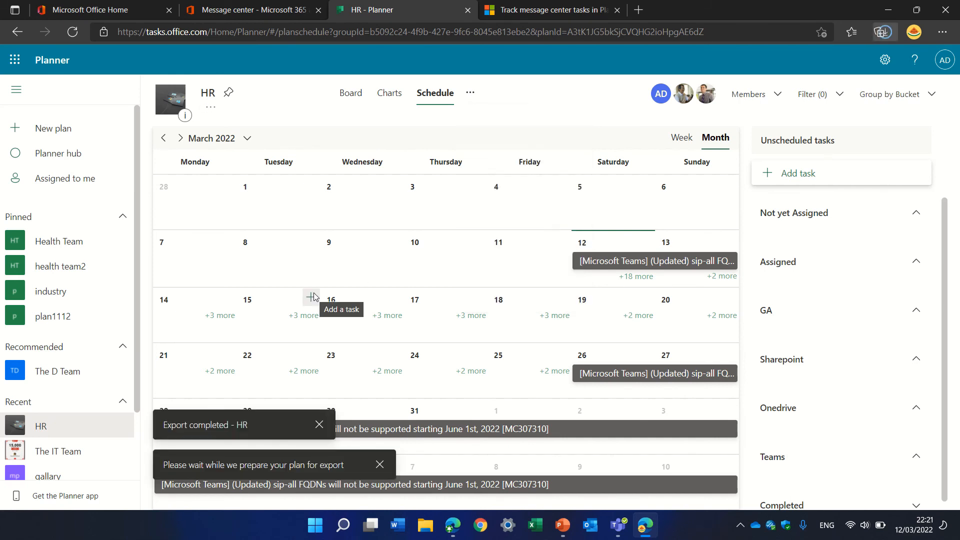
{"action": "left_click", "coordinate": [885, 32]}
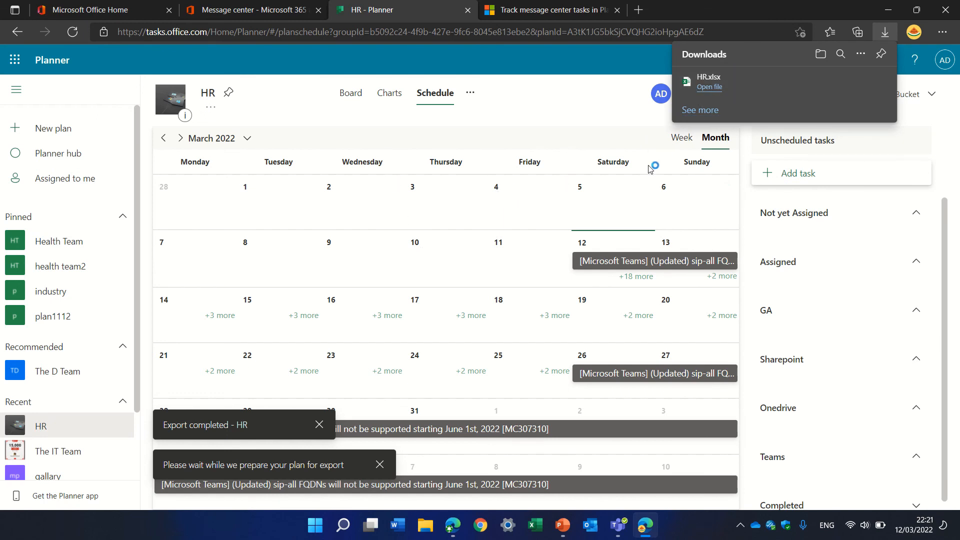
{"action": "left_click", "coordinate": [709, 87]}
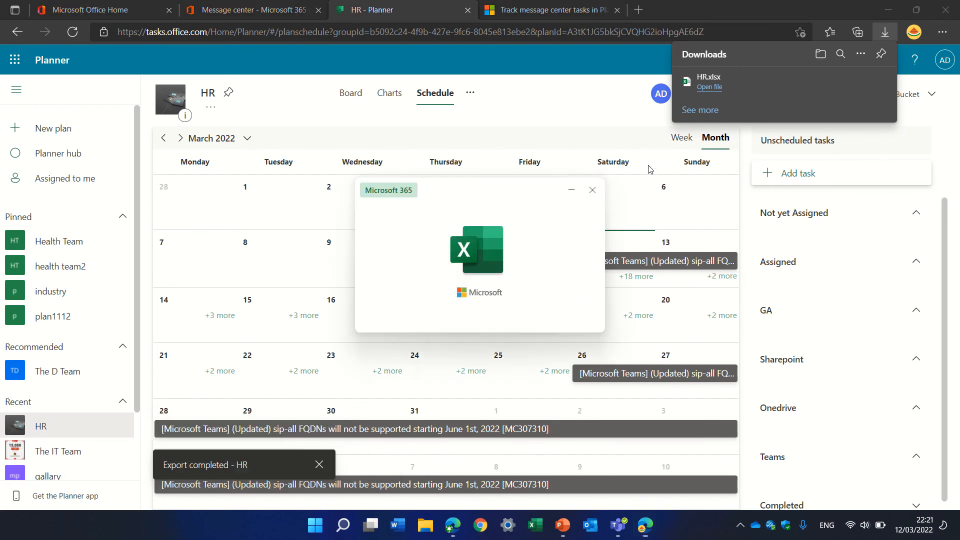
{"action": "left_click", "coordinate": [709, 86]}
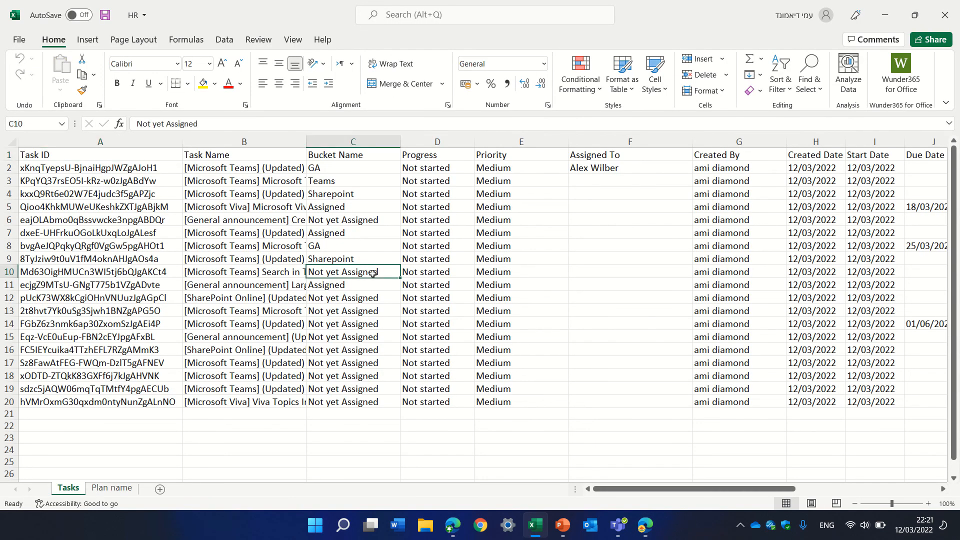
Step: Inspect priority, assignee and bucket cells in the Tasks sheet, then return to Edge
{"action": "left_click", "coordinate": [520, 271]}
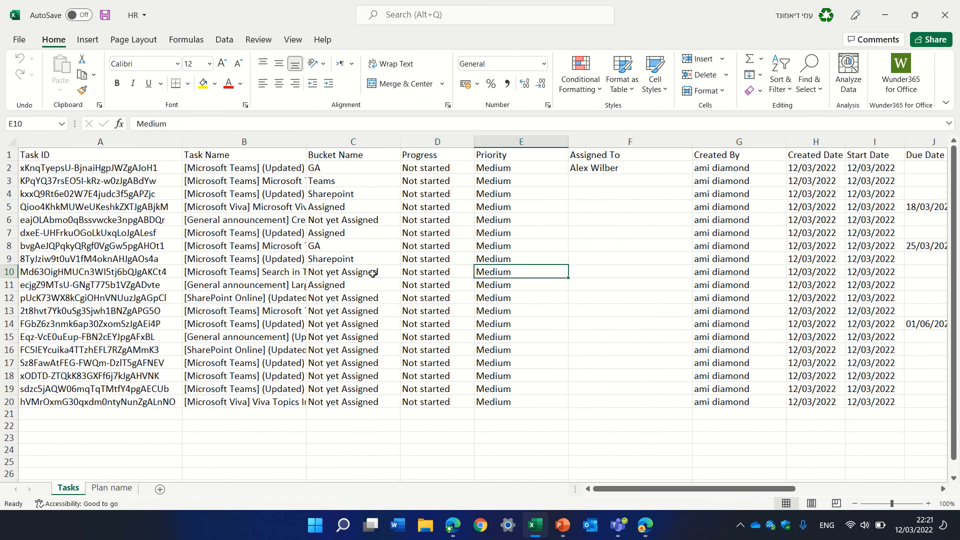
{"action": "left_click", "coordinate": [629, 271]}
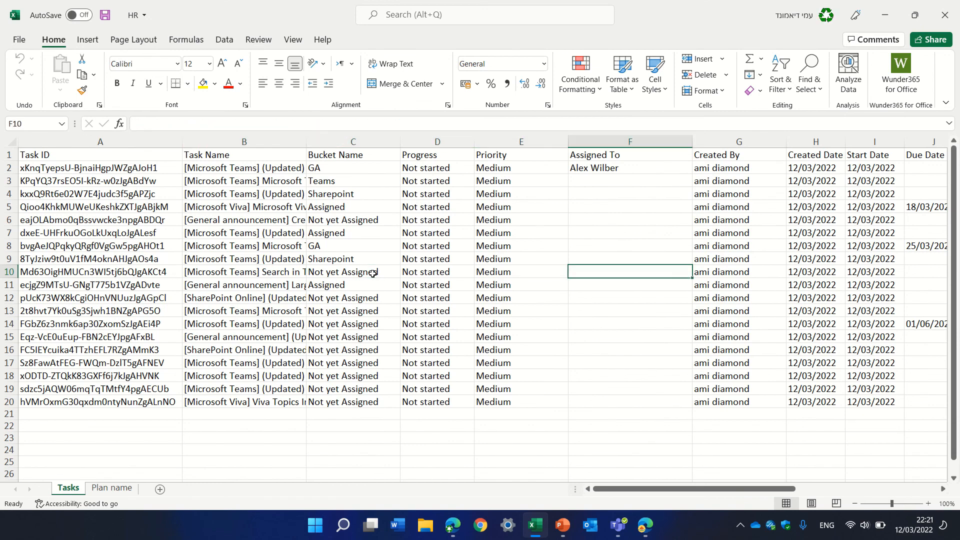
{"action": "scroll", "scroll_direction": "right", "scroll_amount": 3}
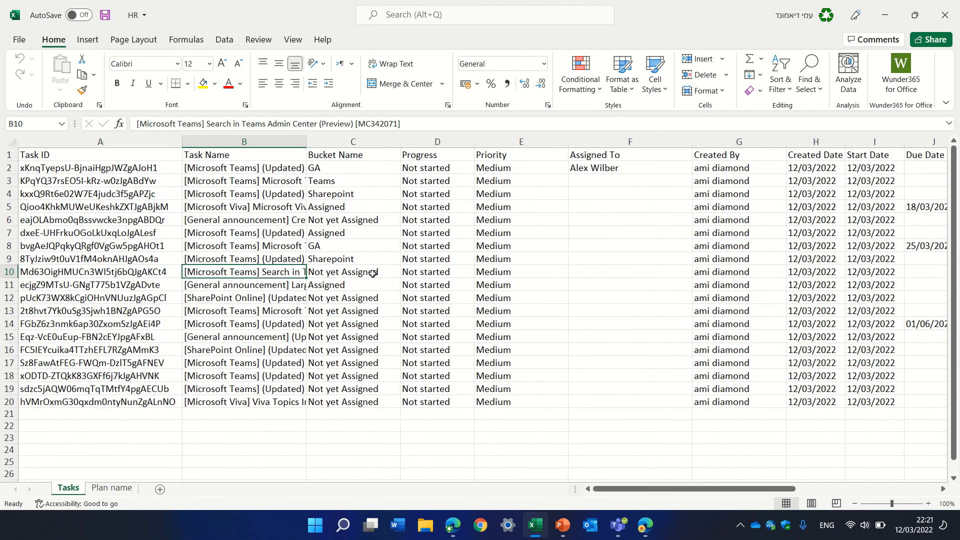
{"action": "left_click", "coordinate": [352, 298]}
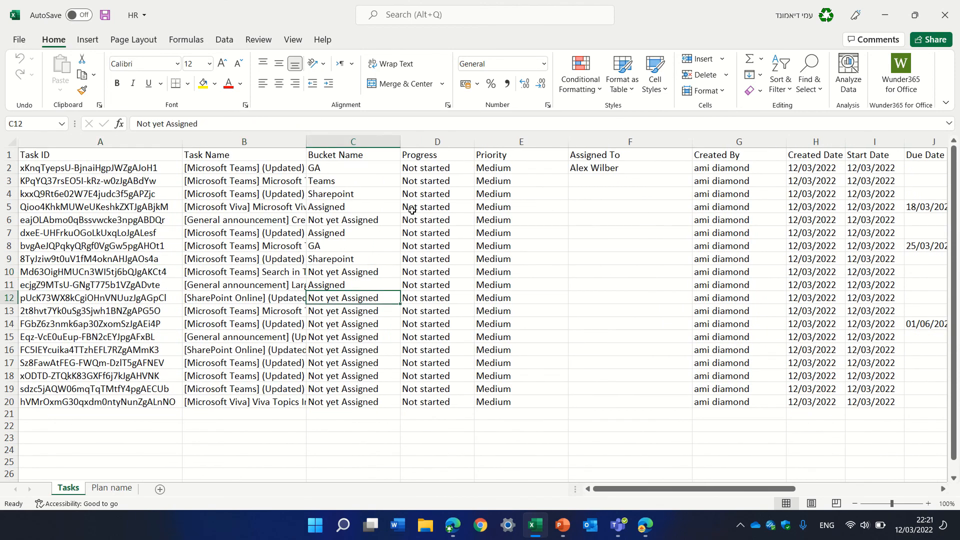
{"action": "mouse_move", "coordinate": [644, 526]}
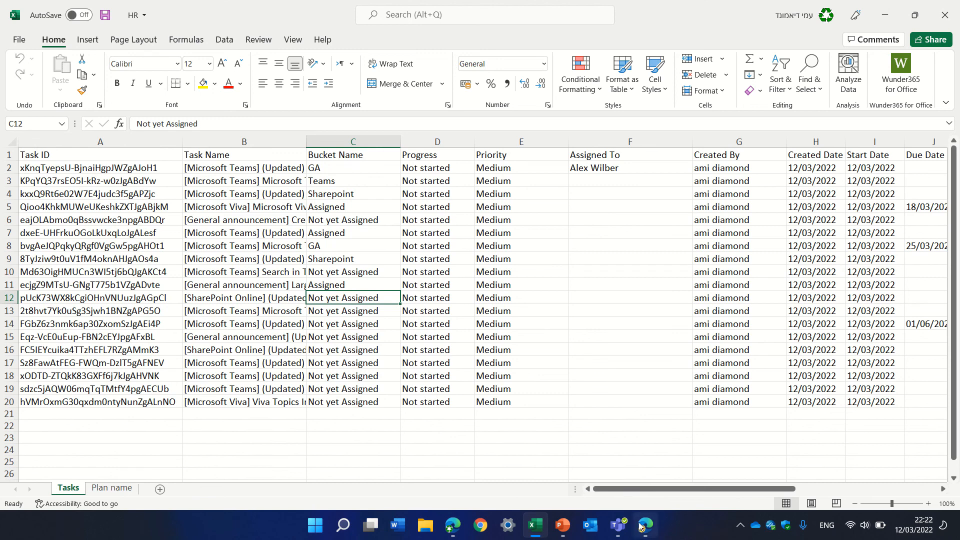
{"action": "left_click", "coordinate": [646, 526]}
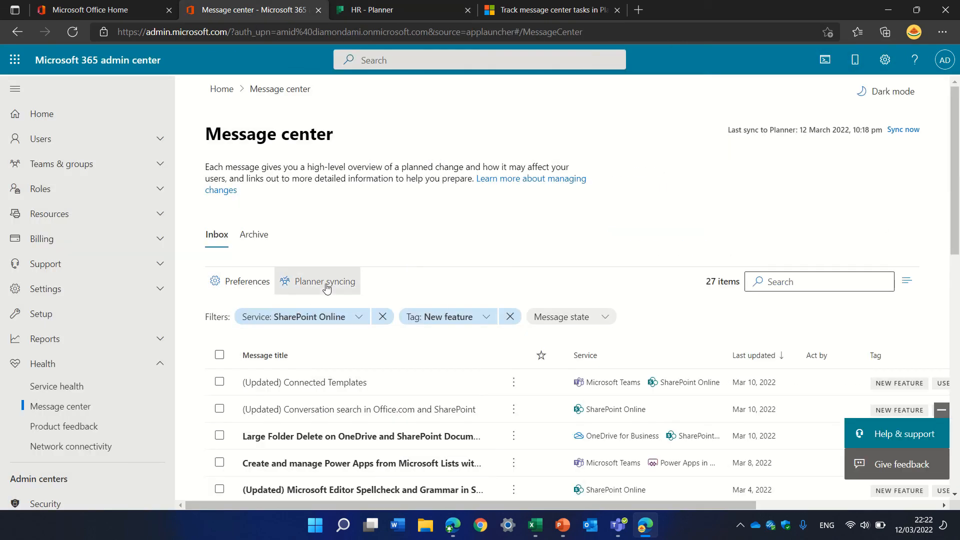
Step: Stop Message center Planner syncing, confirm it, and reopen the panel to verify
{"action": "left_click", "coordinate": [325, 281]}
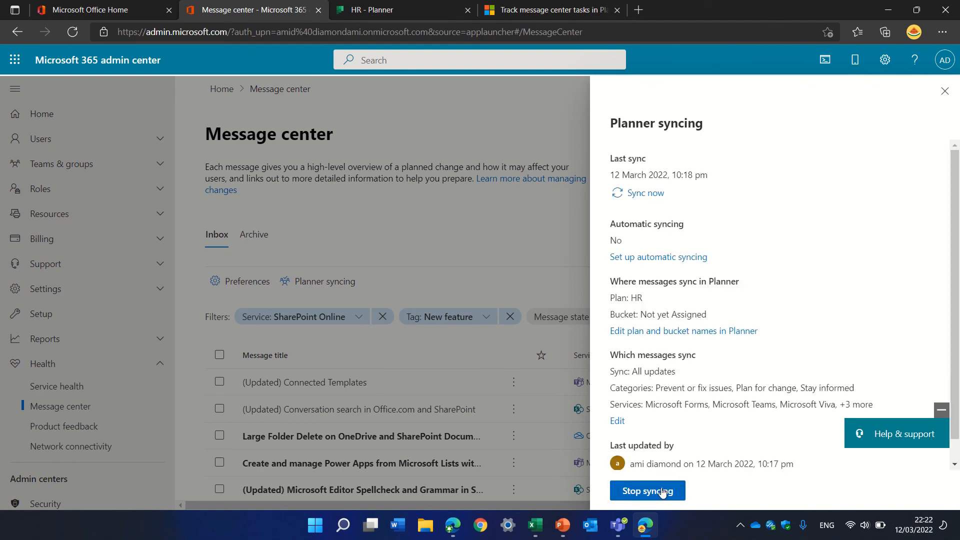
{"action": "left_click", "coordinate": [647, 491]}
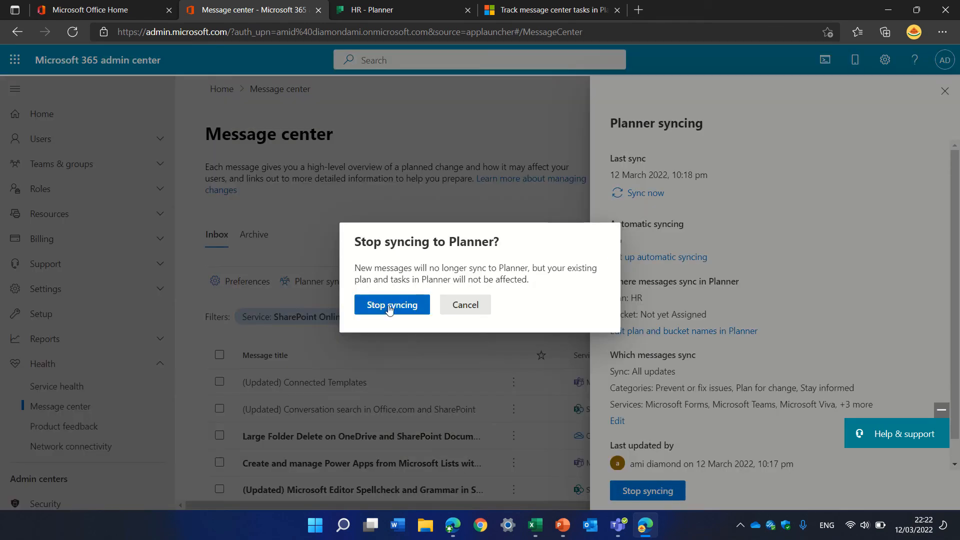
{"action": "left_click", "coordinate": [391, 305]}
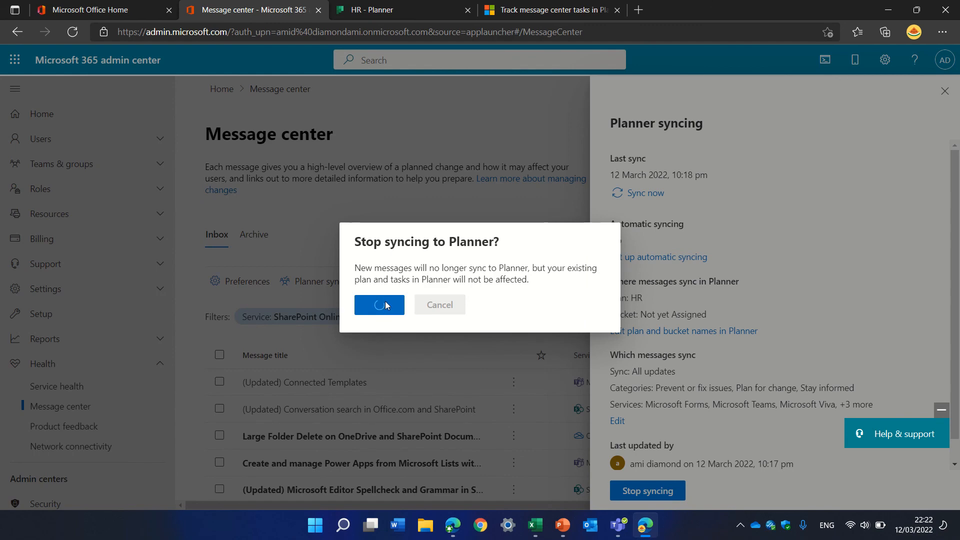
{"action": "left_click", "coordinate": [378, 305]}
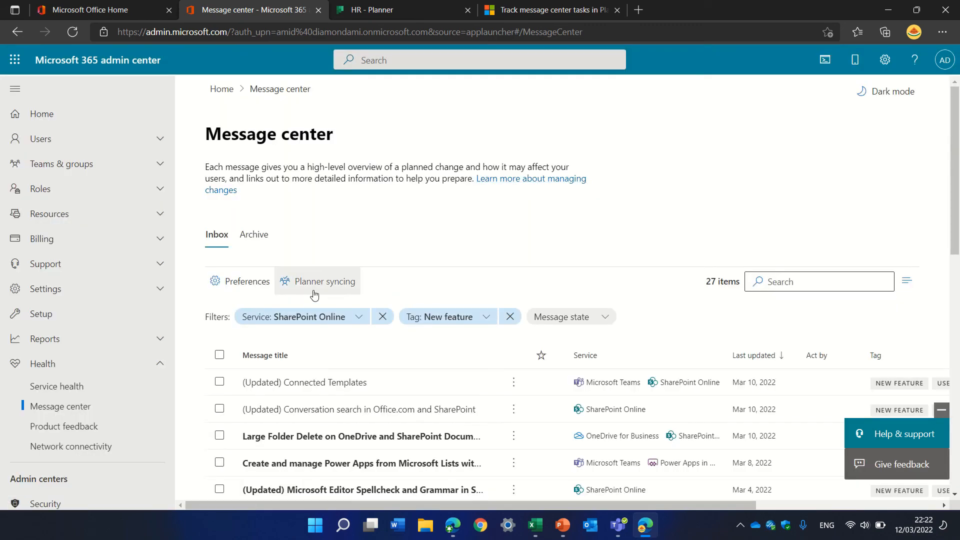
{"action": "left_click", "coordinate": [324, 281]}
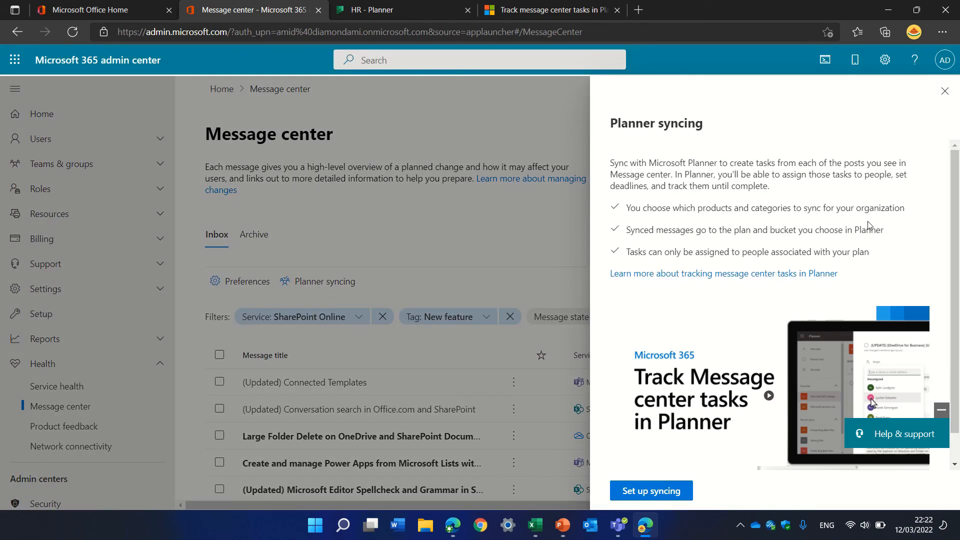